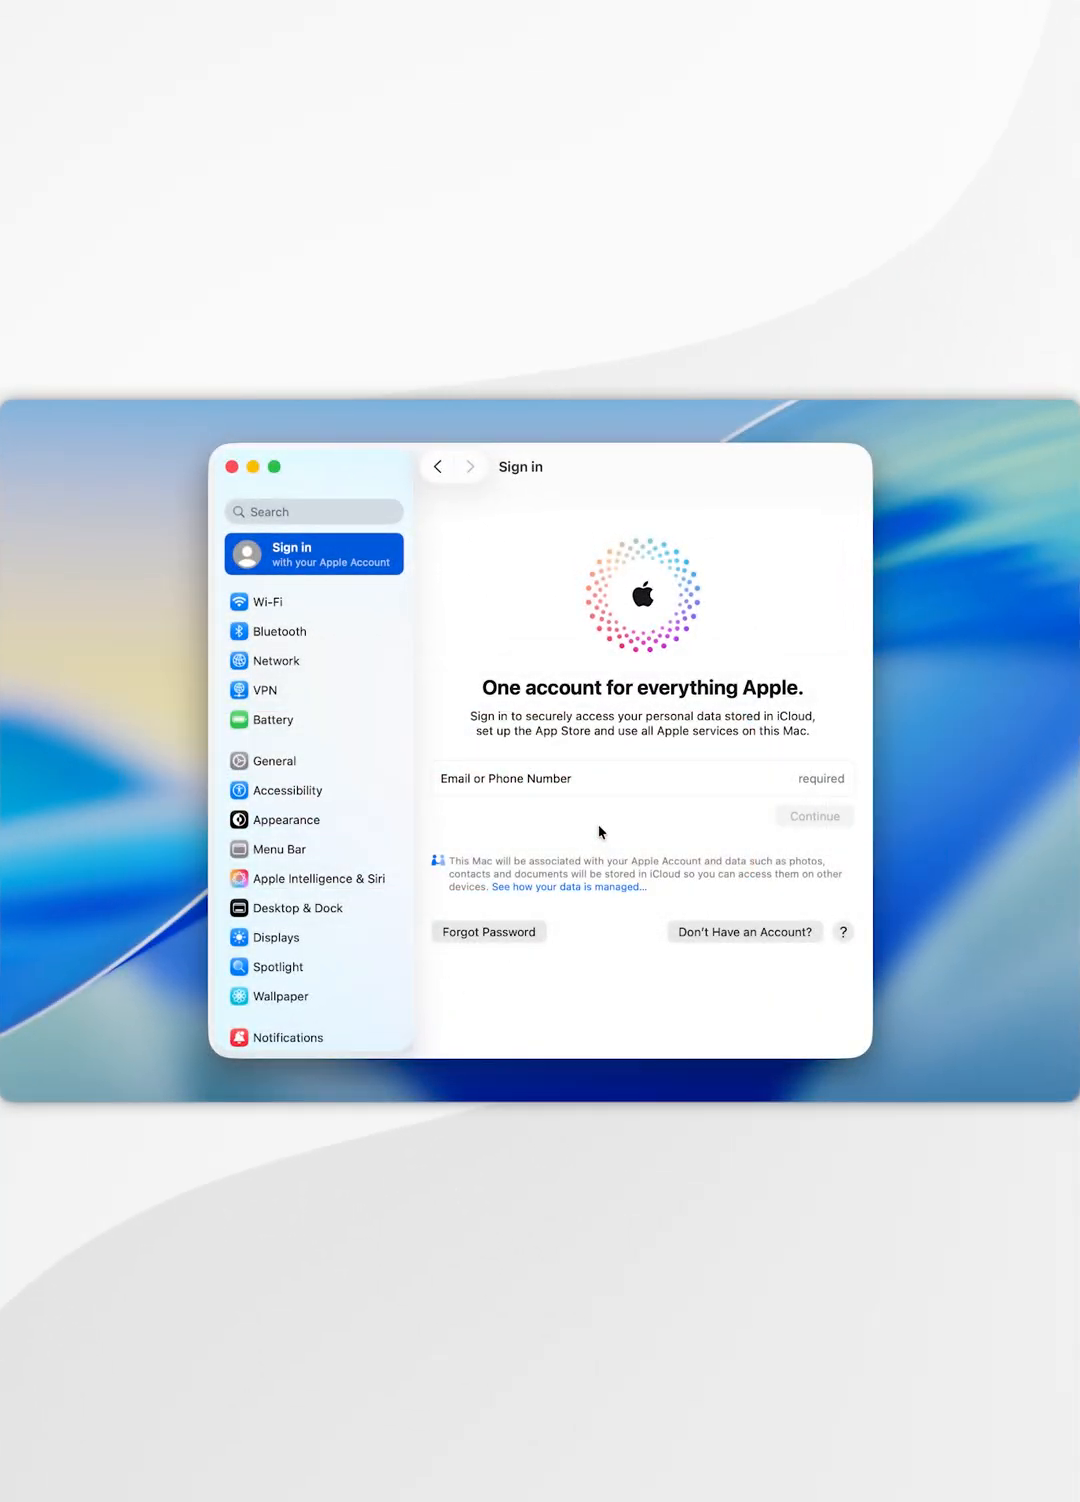
Step: Close the System Settings window and bring up the Apple menu on the desktop
click(232, 468)
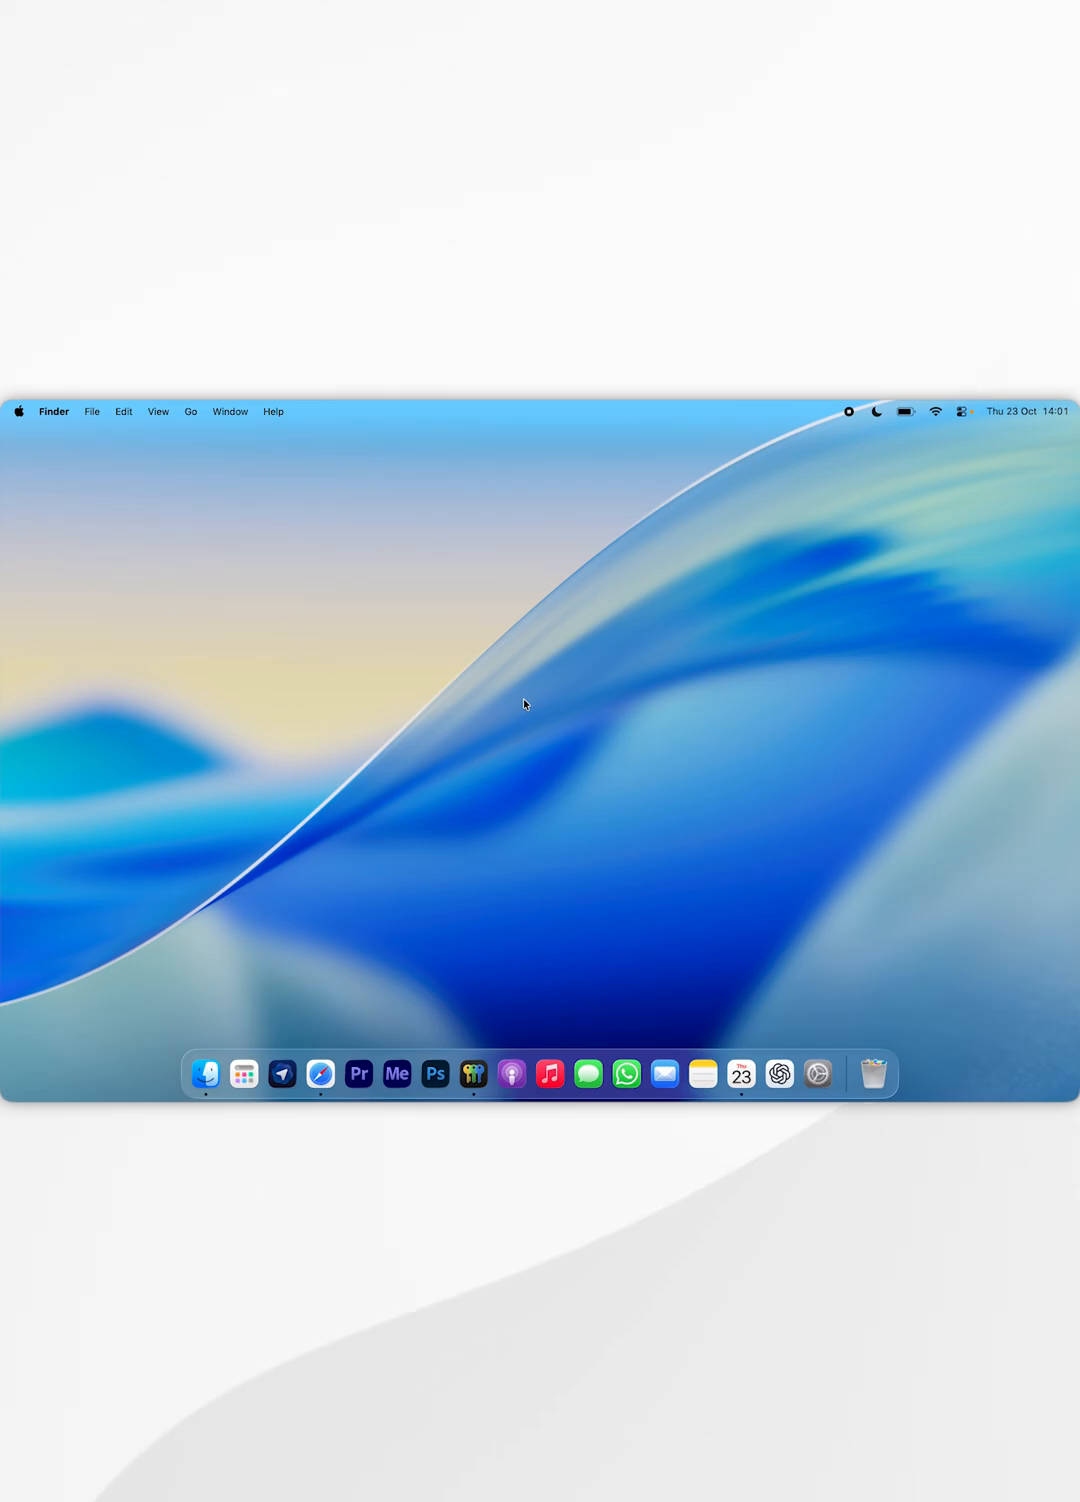
click(20, 412)
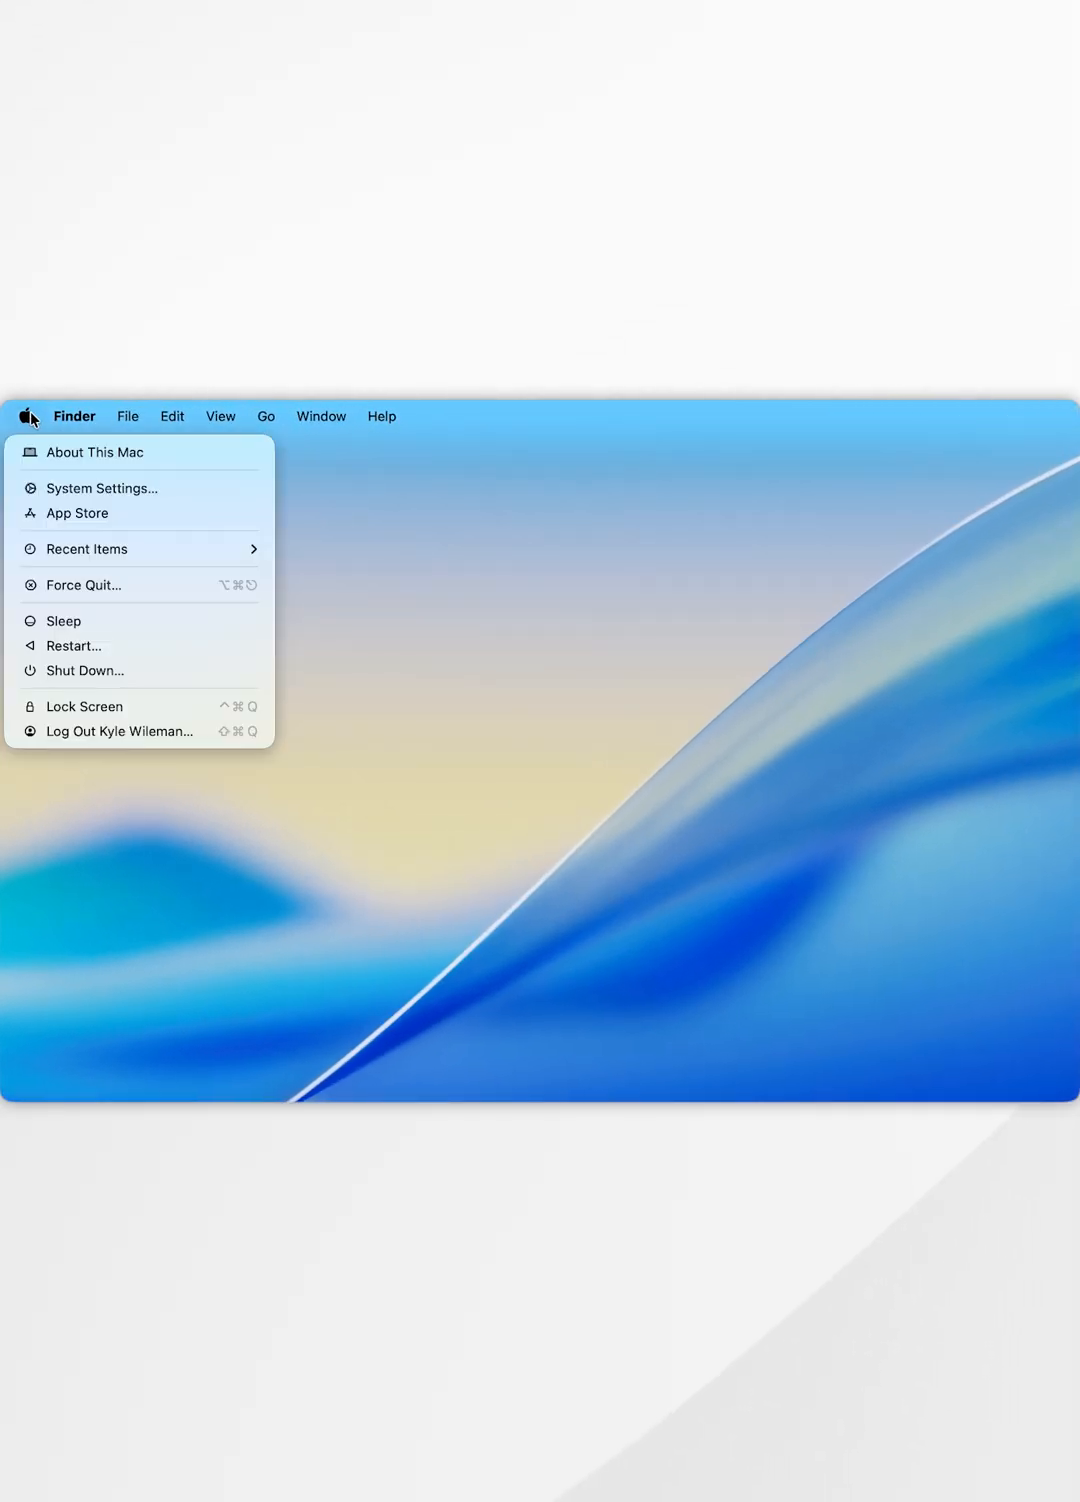
mouse_move(146, 488)
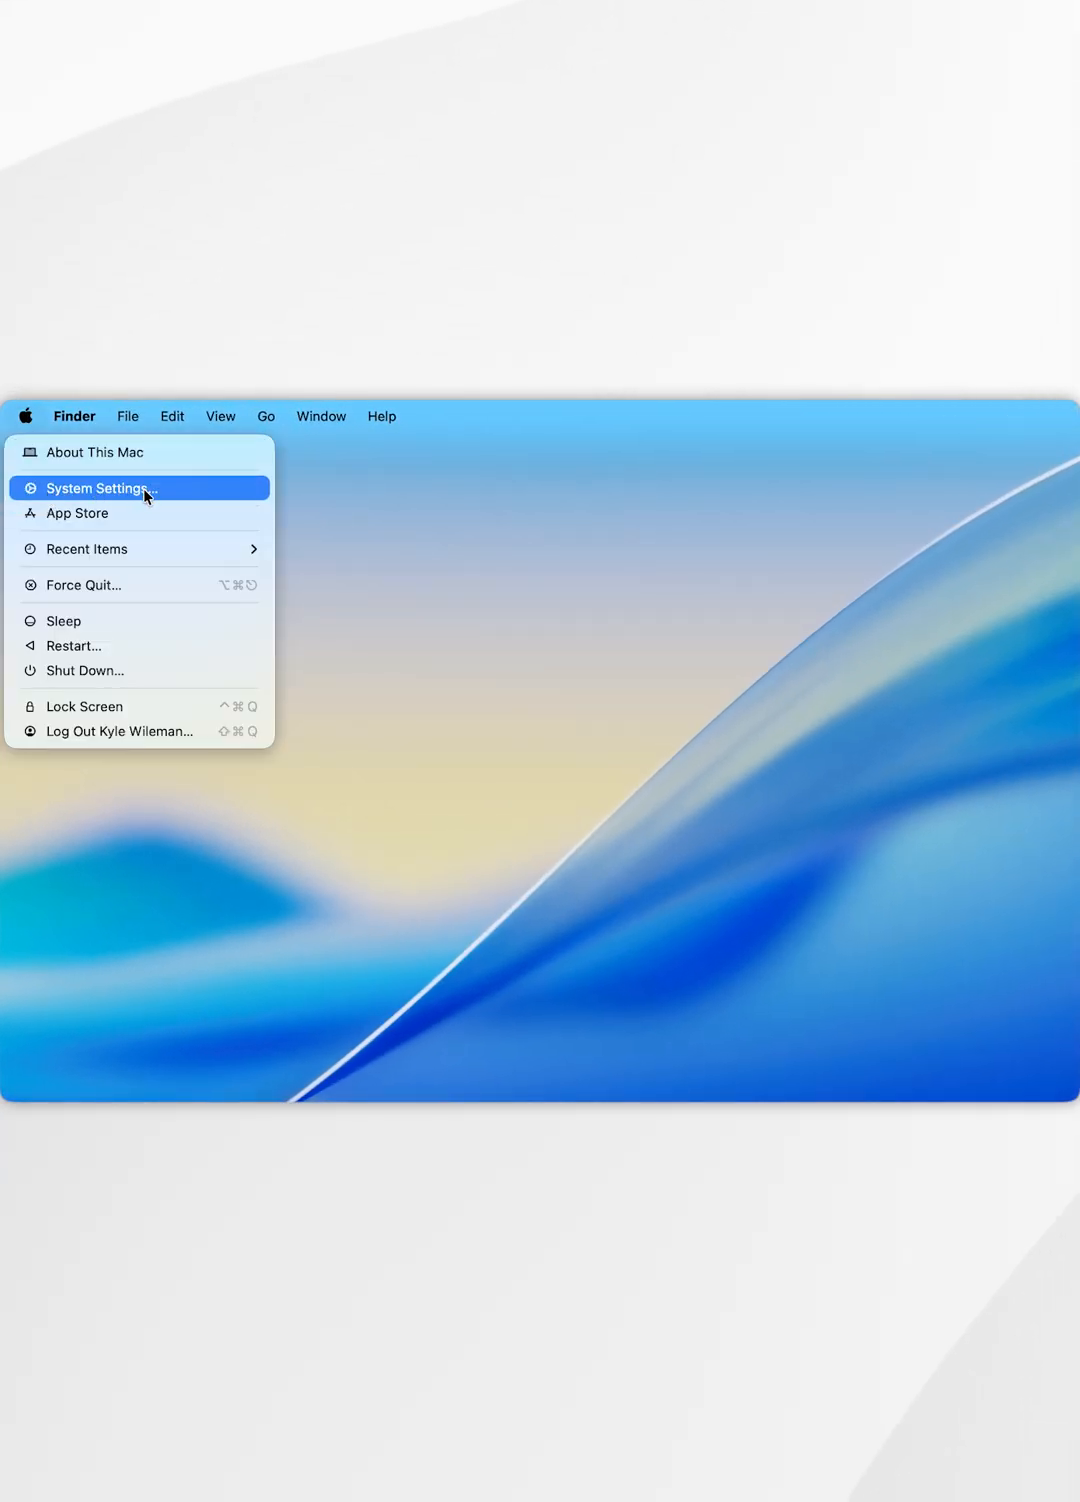
Step: Reopen System Settings on the Apple Account page and scroll to the end of its device list
click(98, 488)
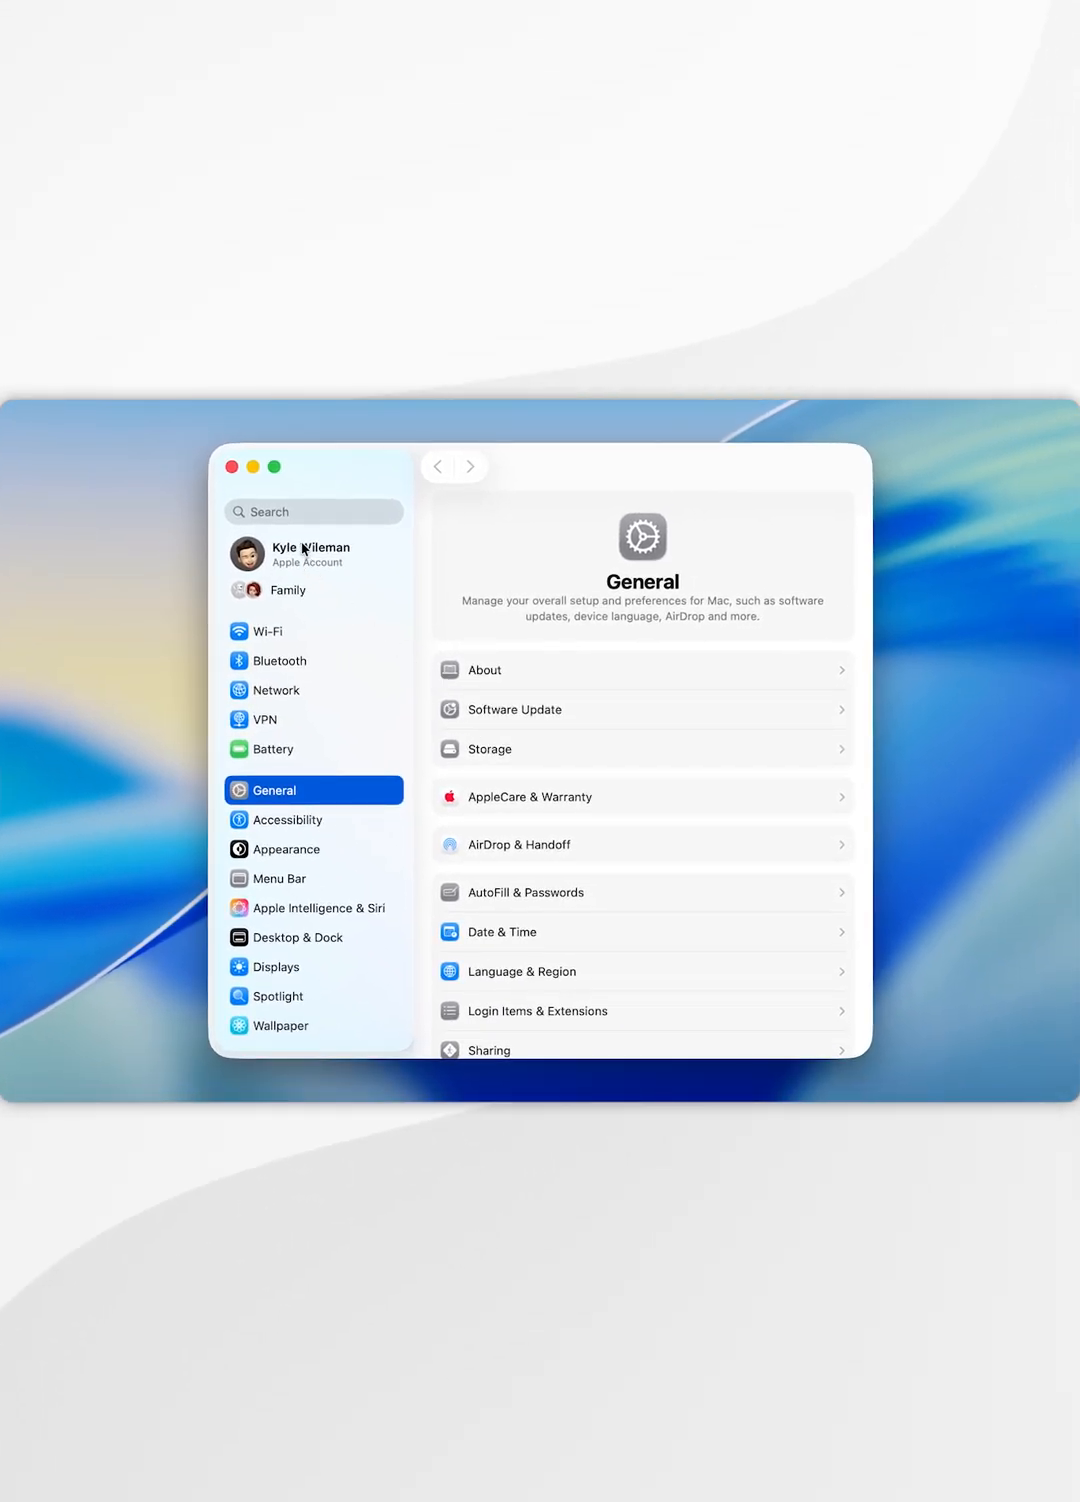
click(312, 554)
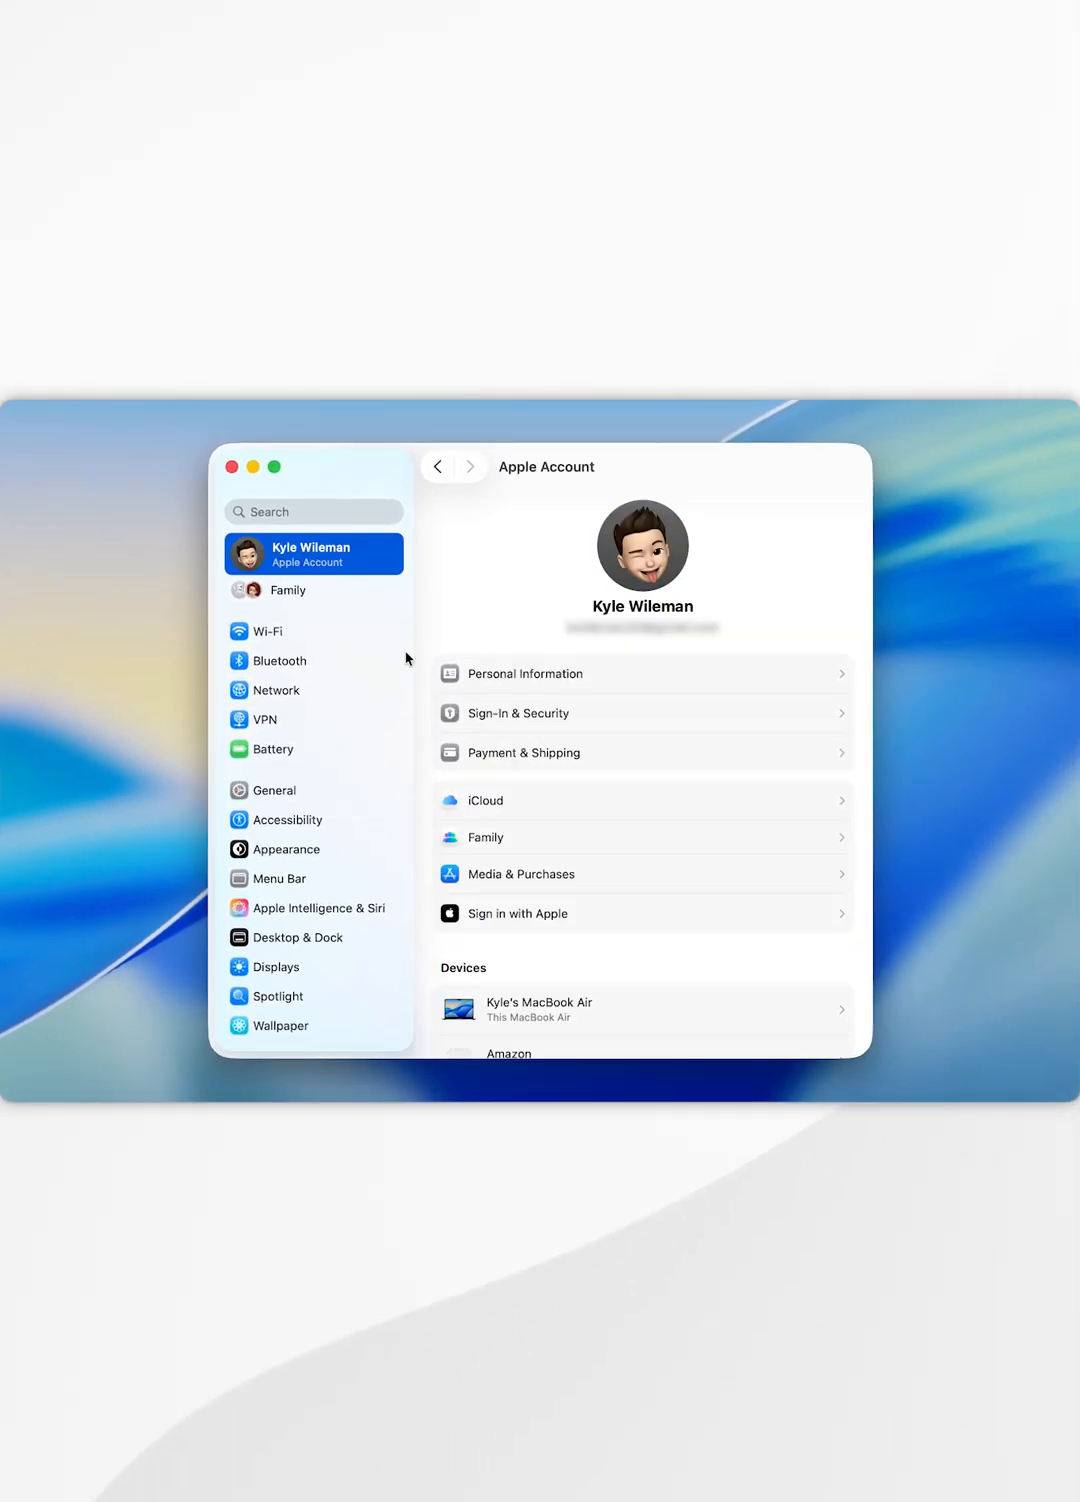
scroll(down, 3)
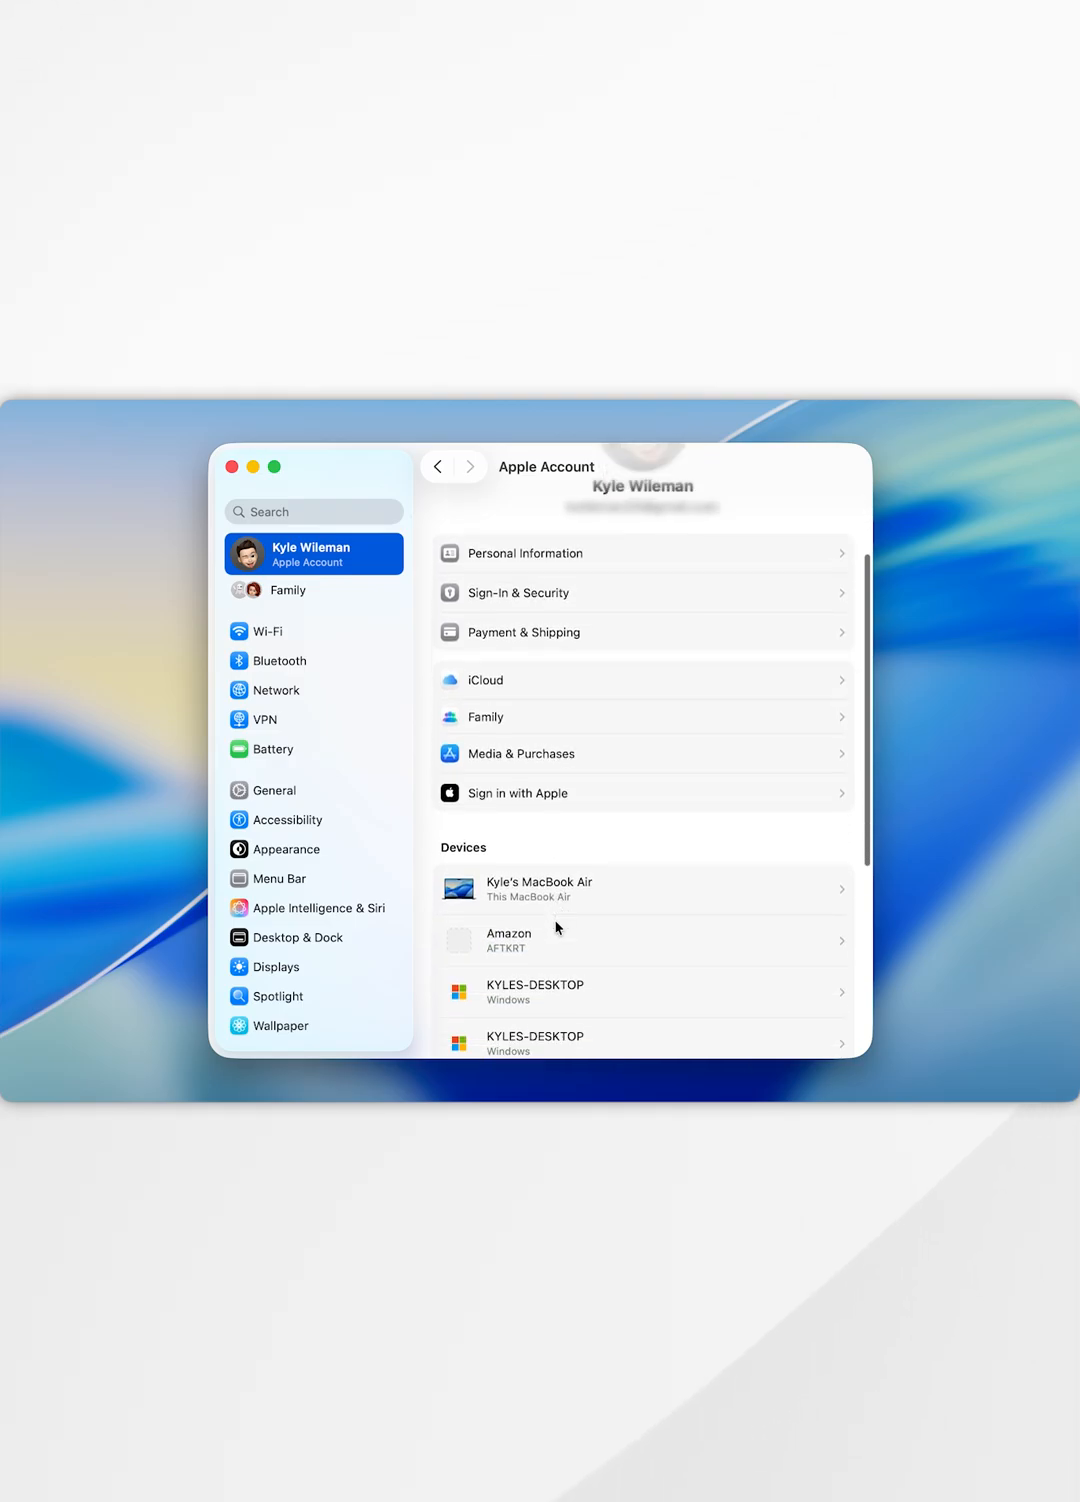
scroll(down, 3)
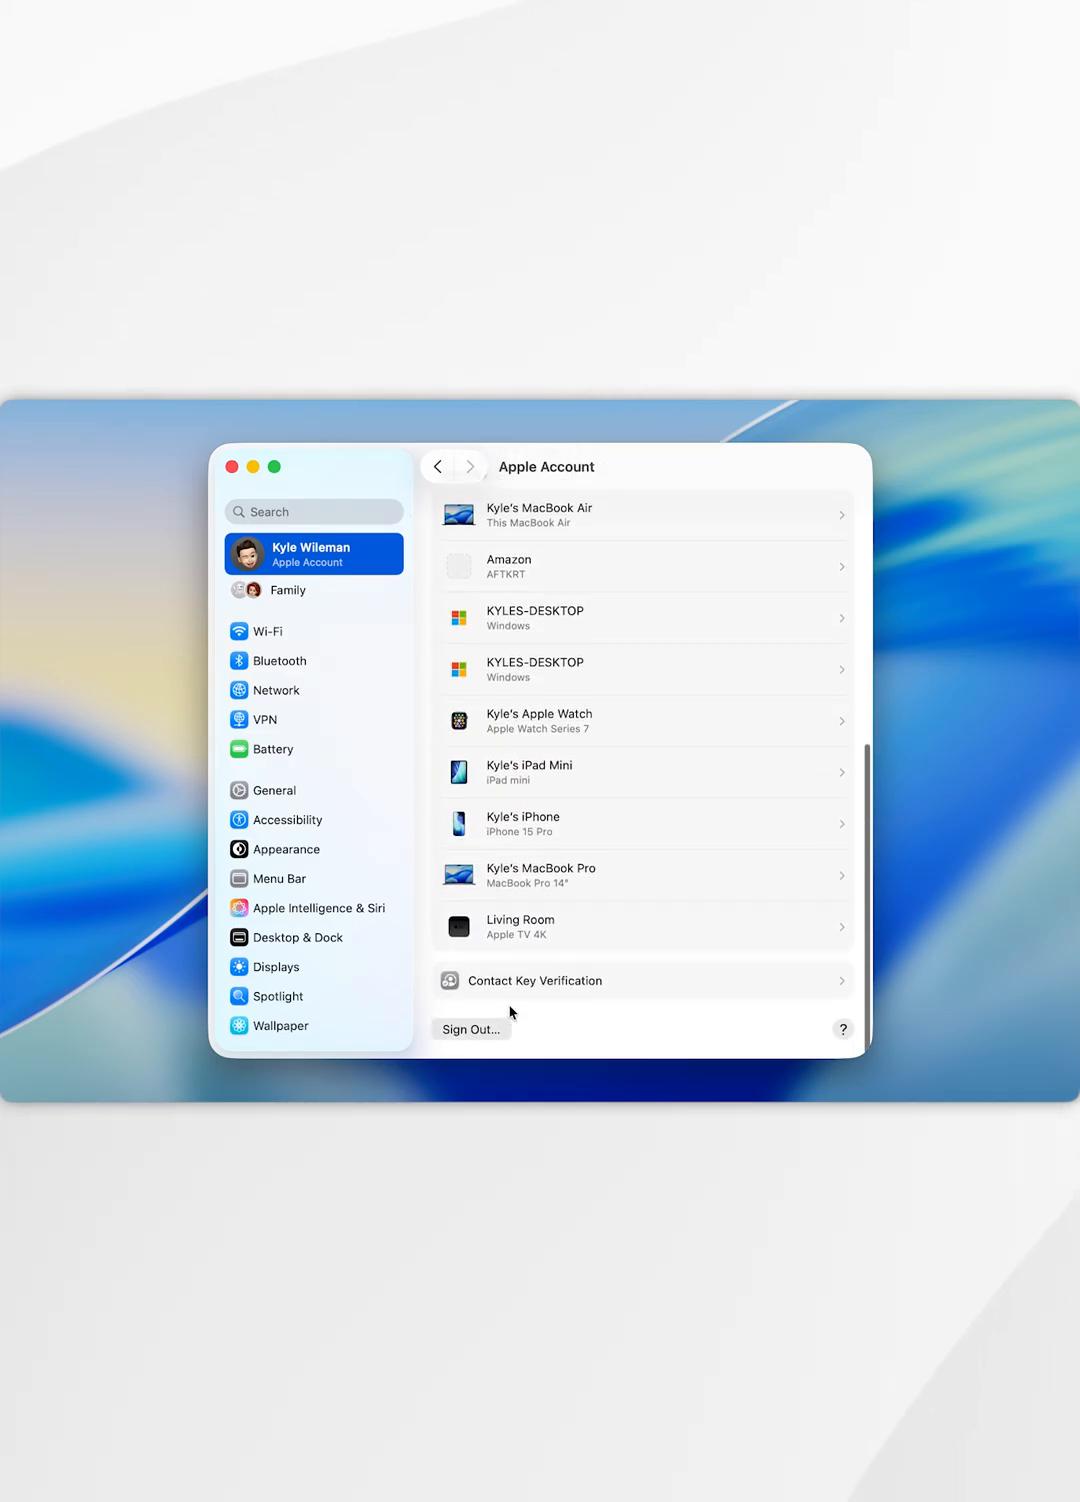
Step: Start Sign Out from the Apple Account page and review the iCloud data items, all left checked
click(470, 1028)
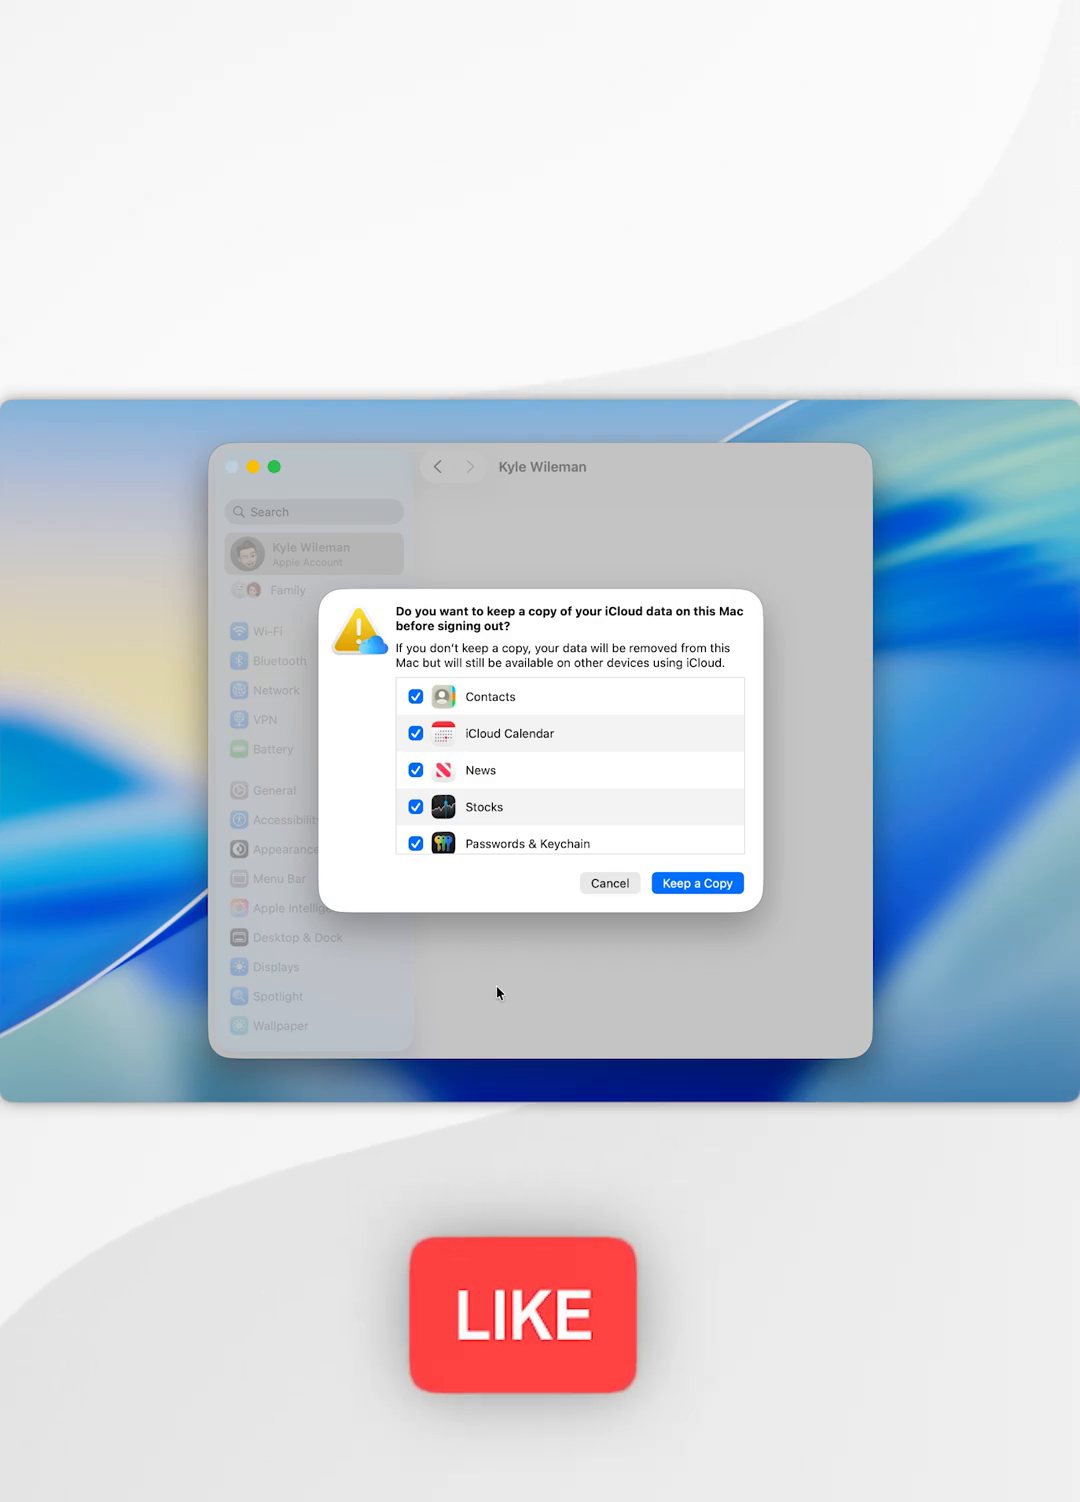
mouse_move(576, 724)
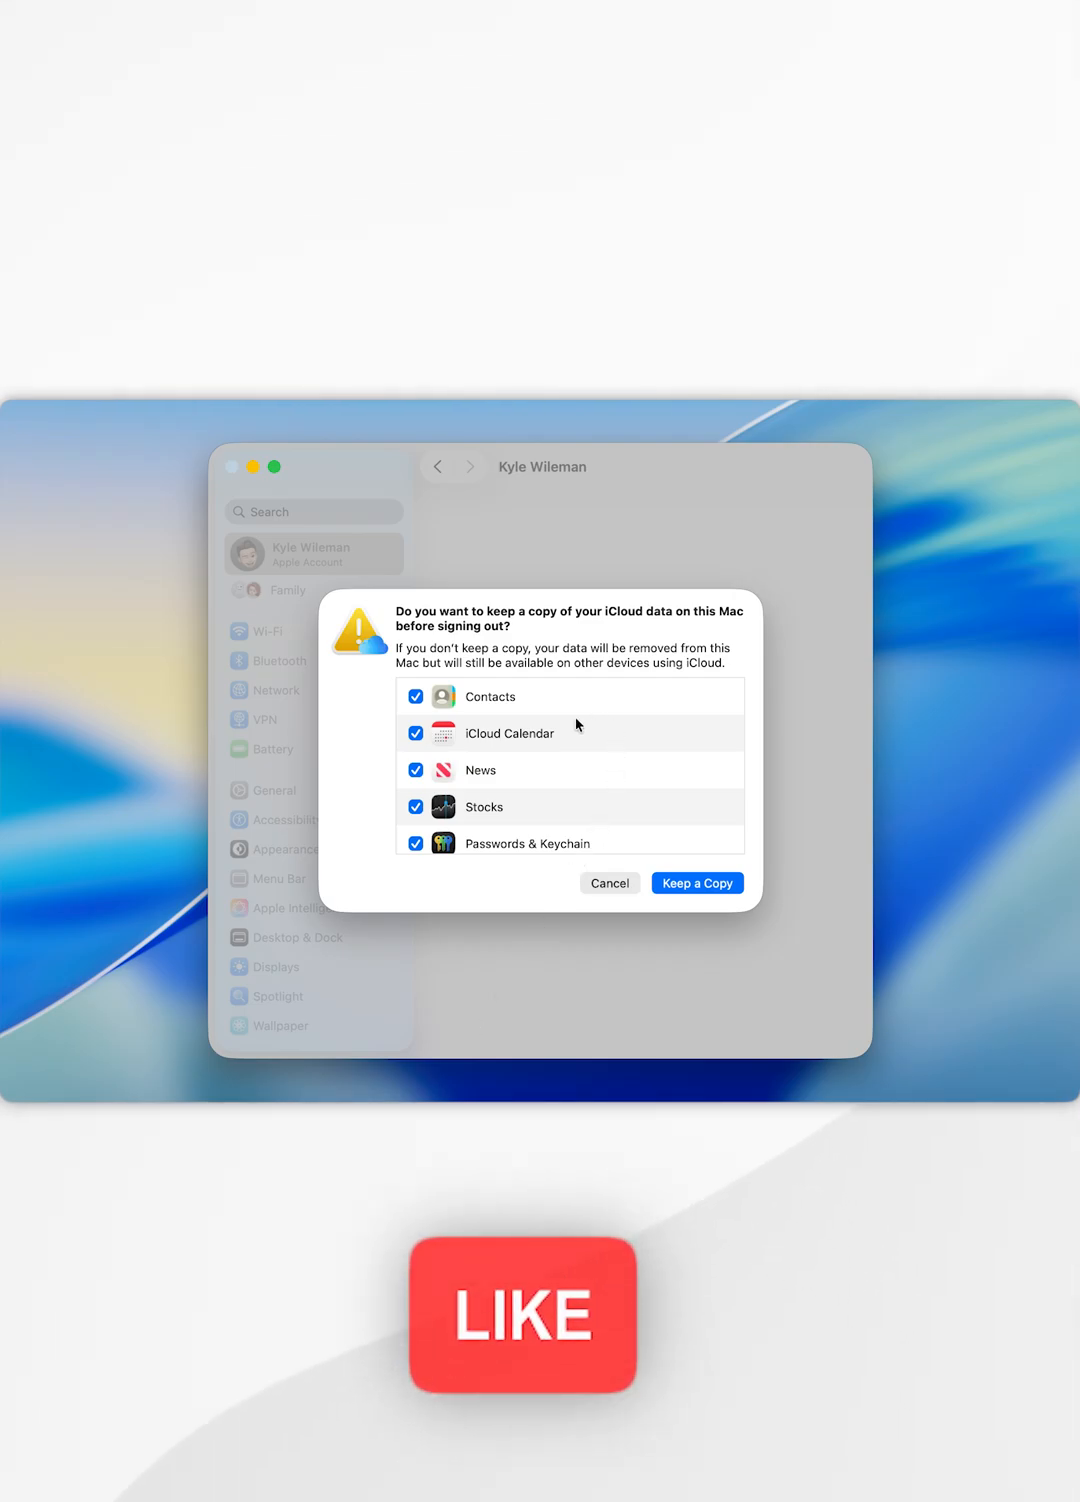
mouse_move(596, 766)
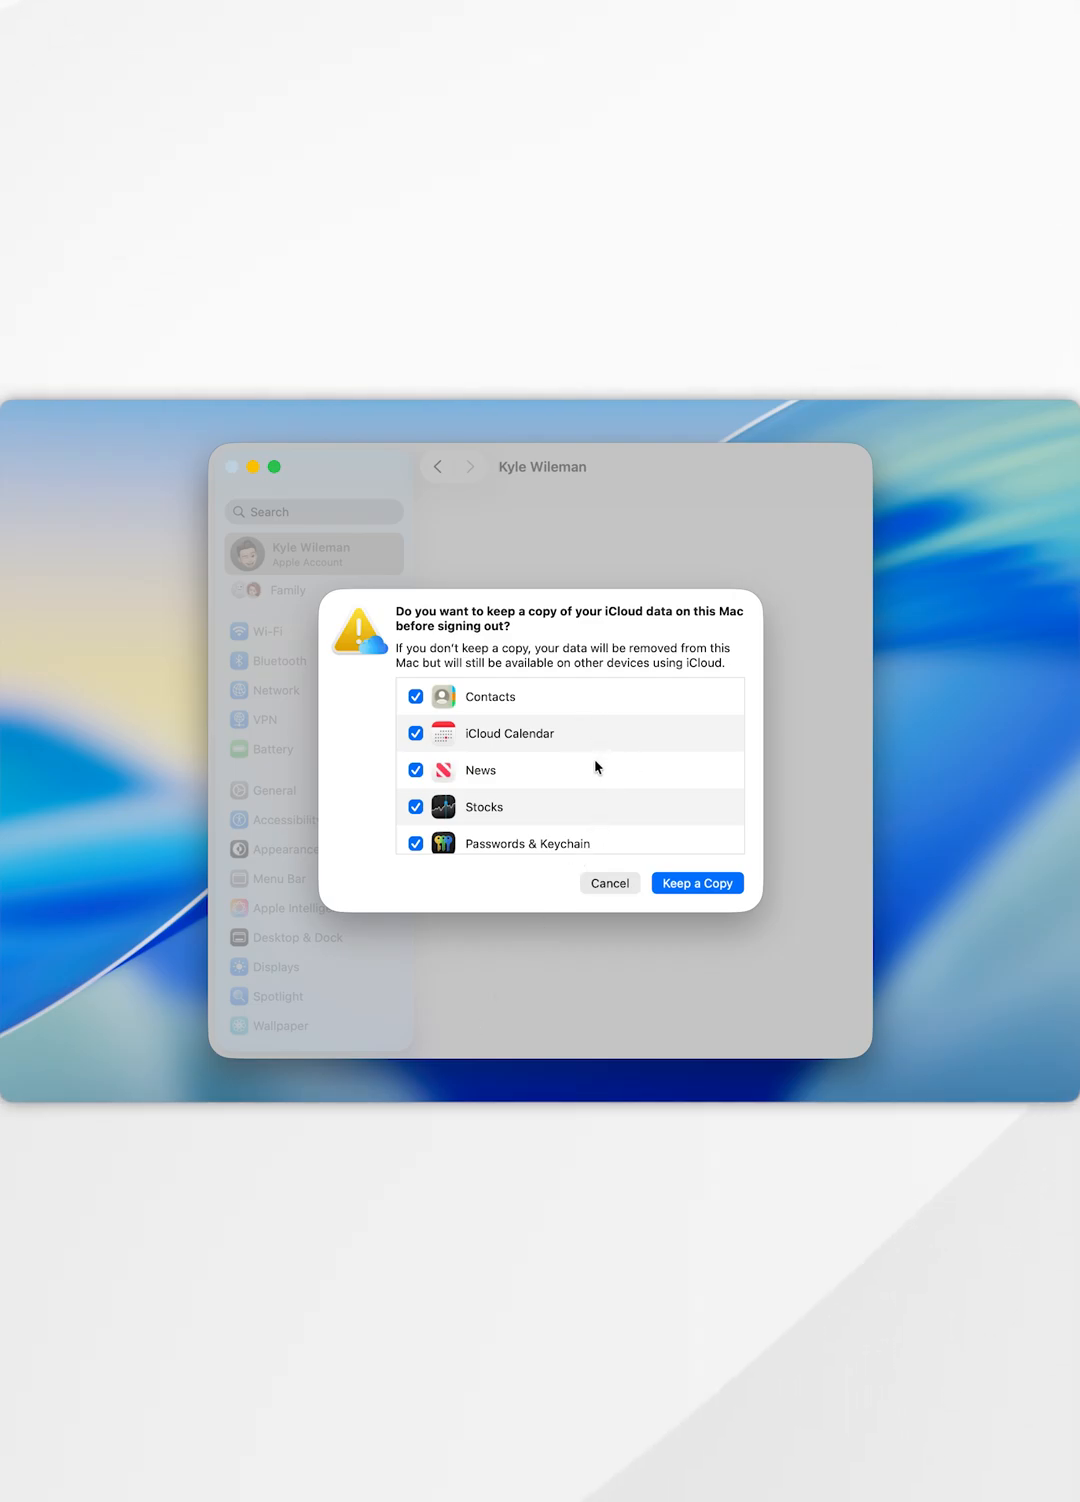
mouse_move(516, 750)
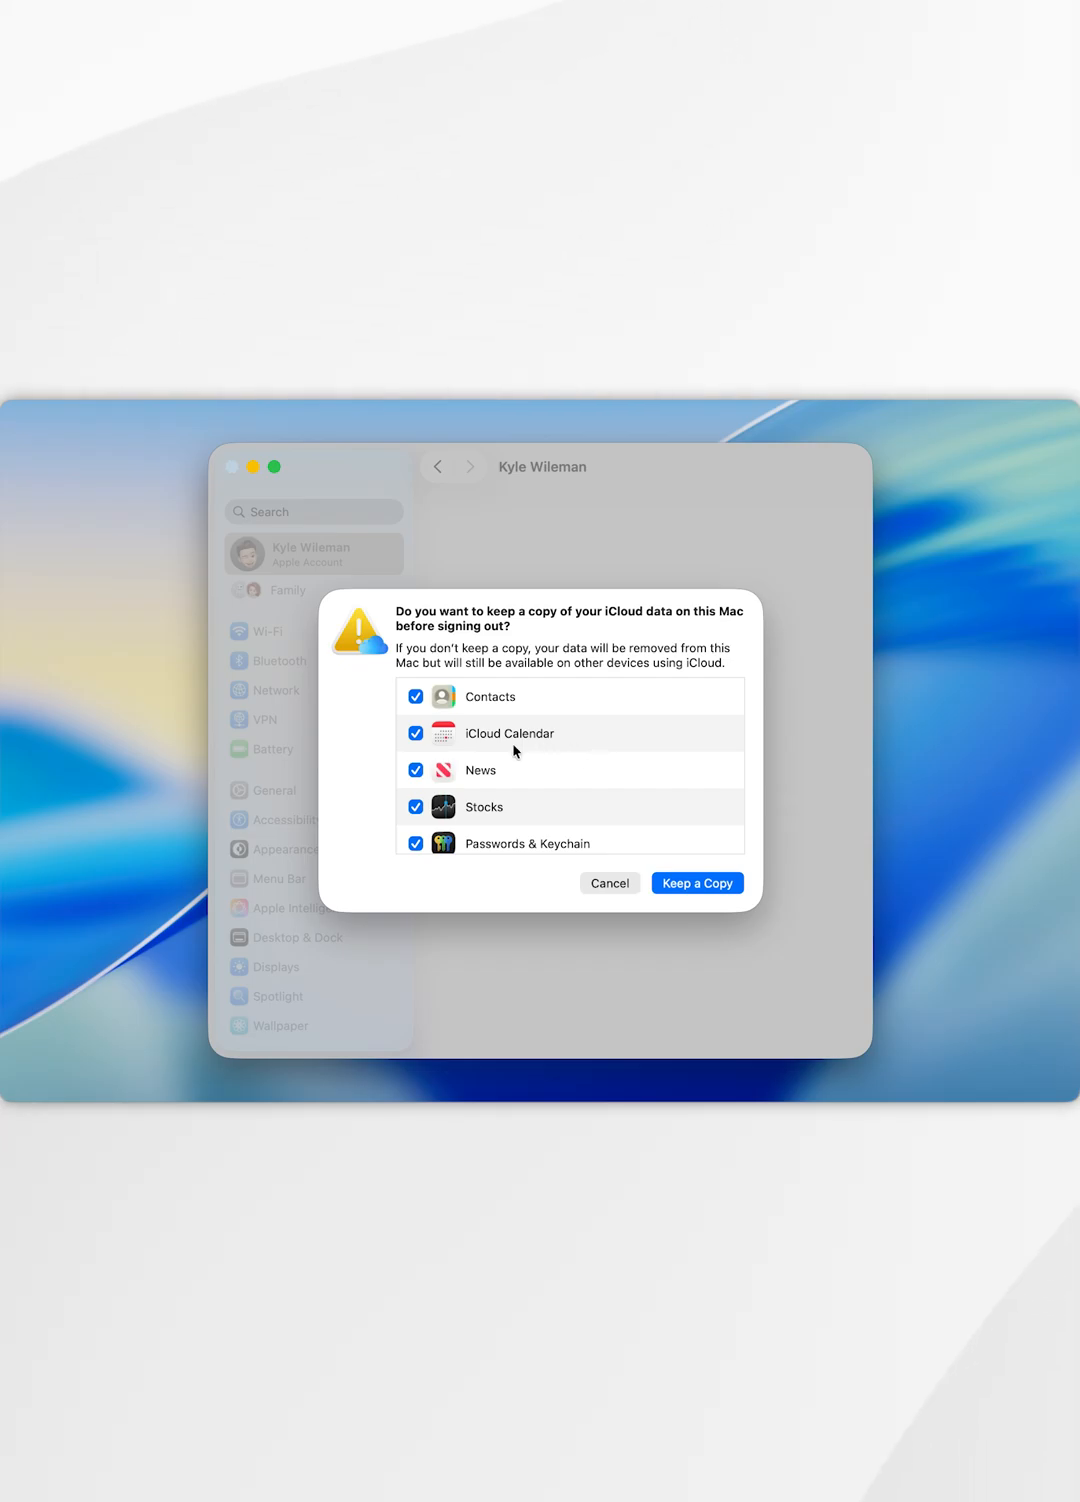
scroll(down, 3)
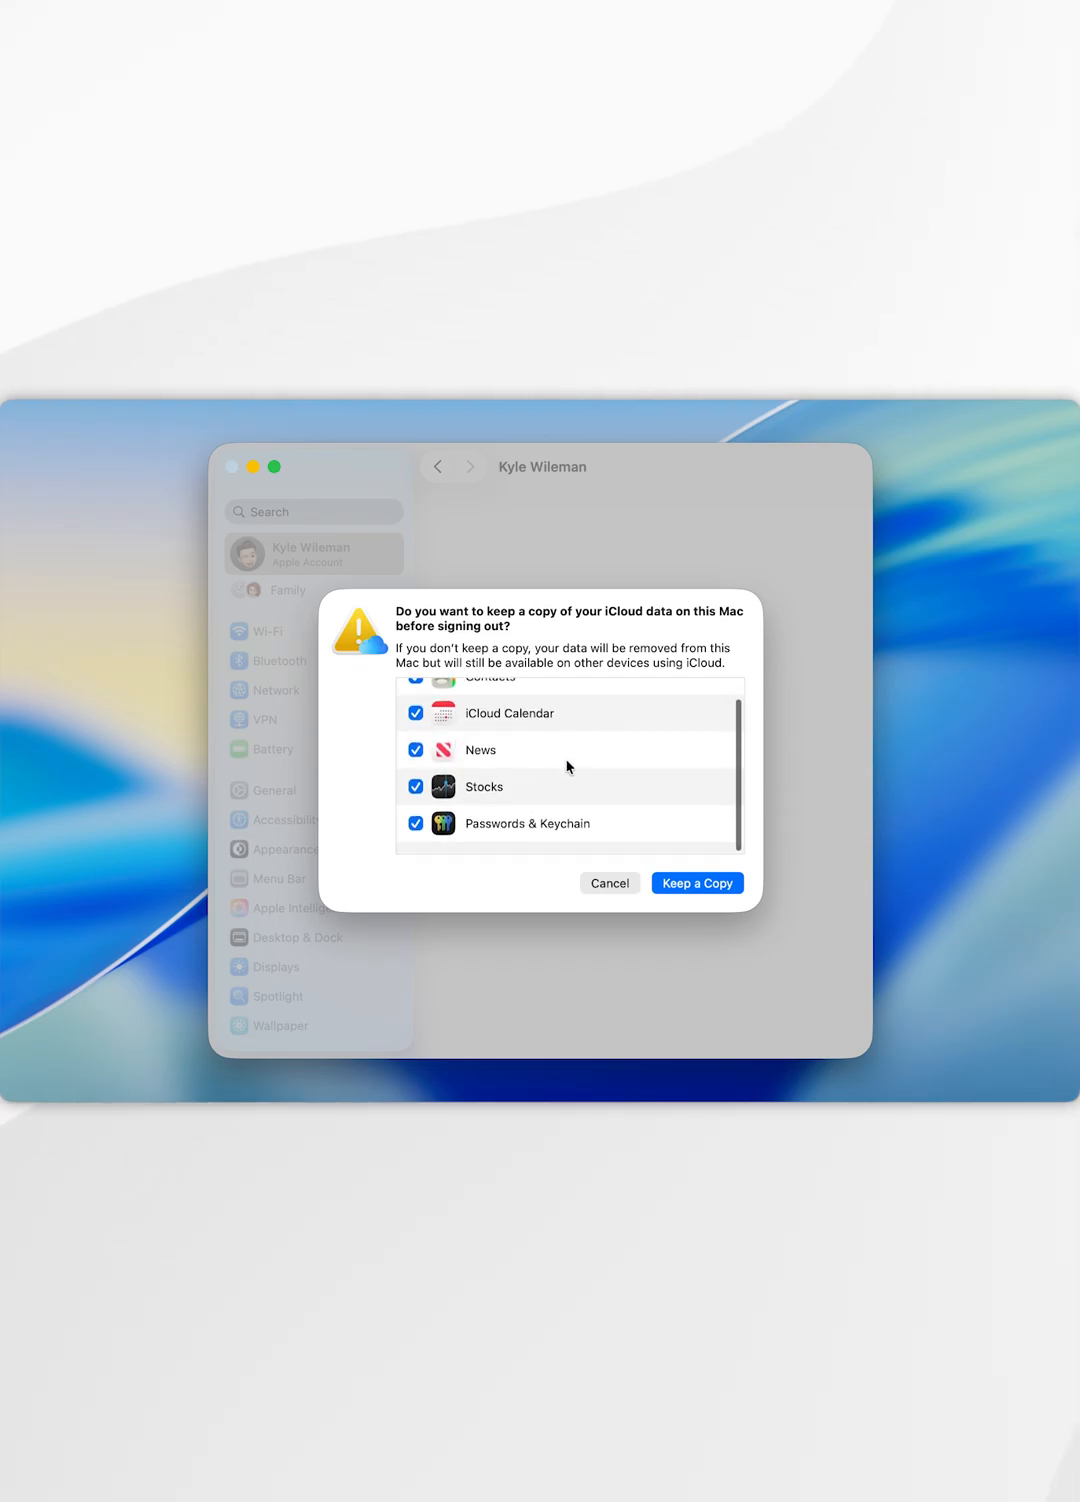
scroll(up, 3)
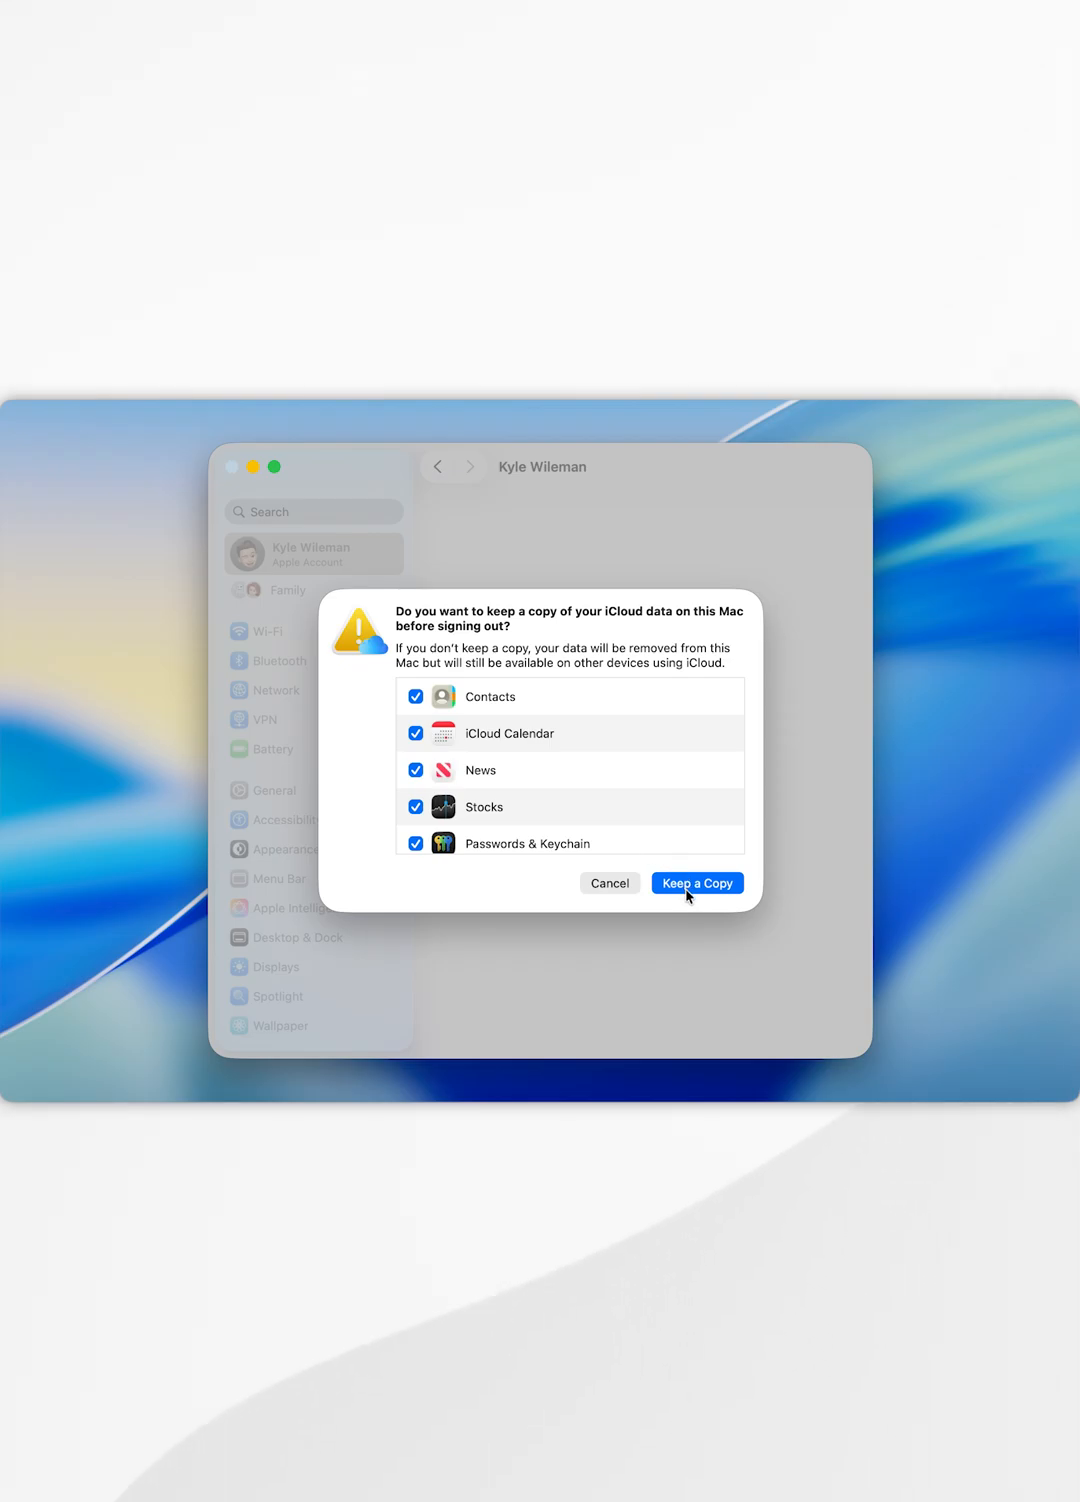
Step: Keep a copy of the iCloud data on this Mac
click(696, 882)
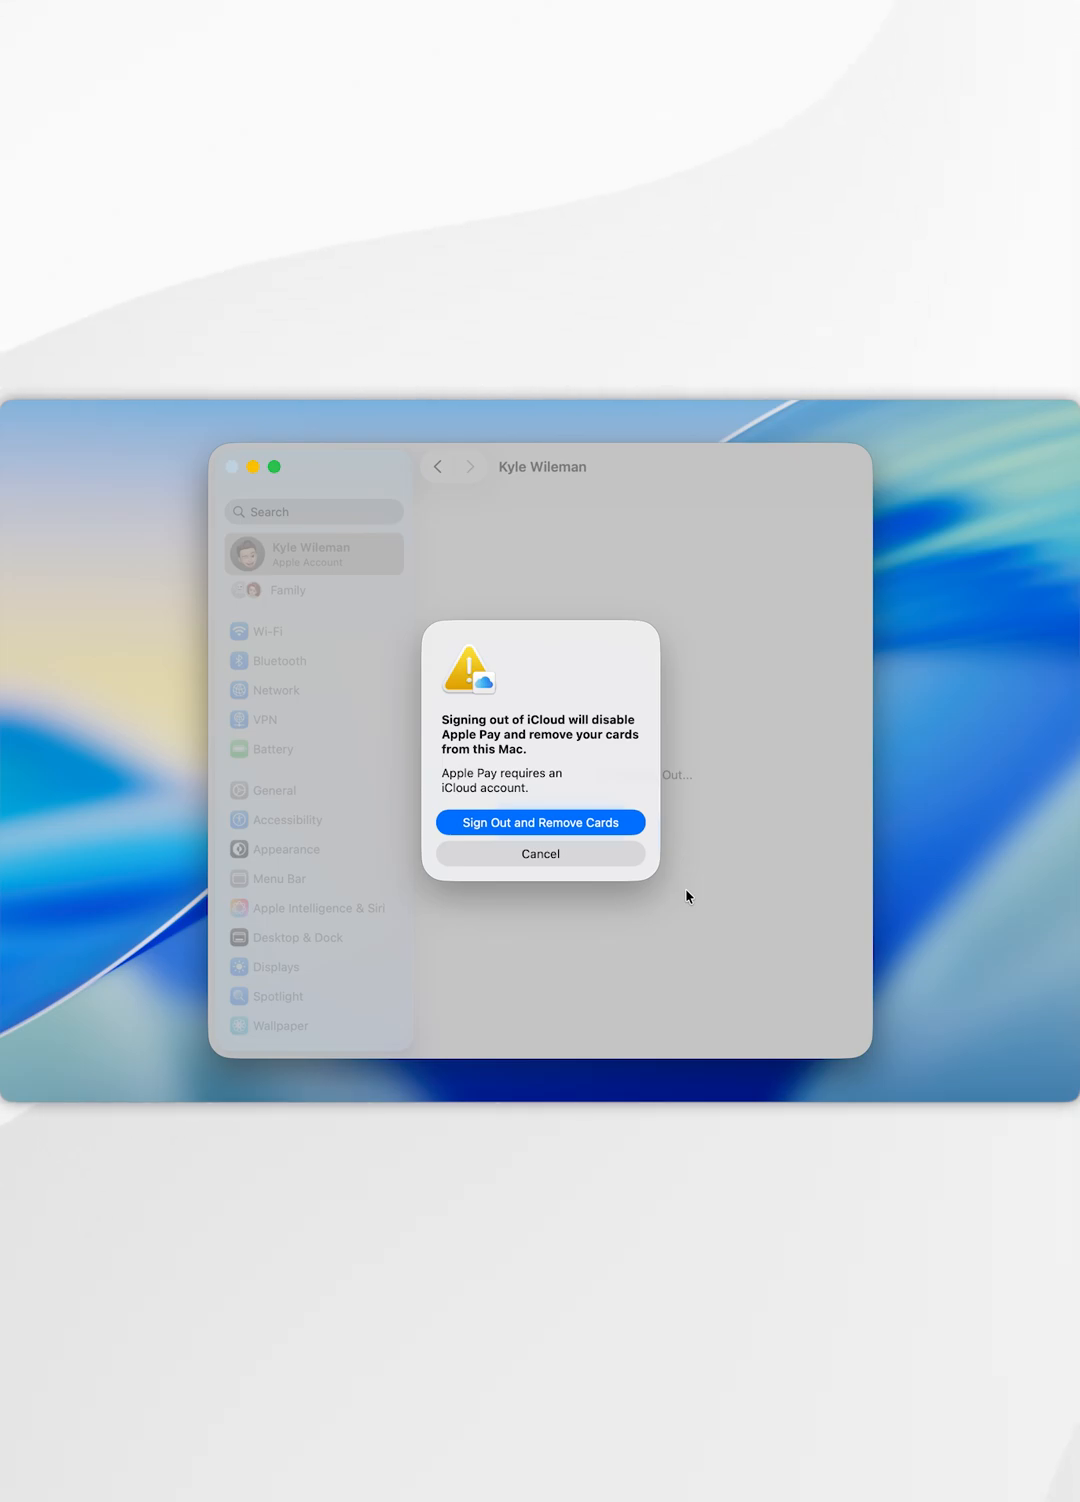
mouse_move(600, 758)
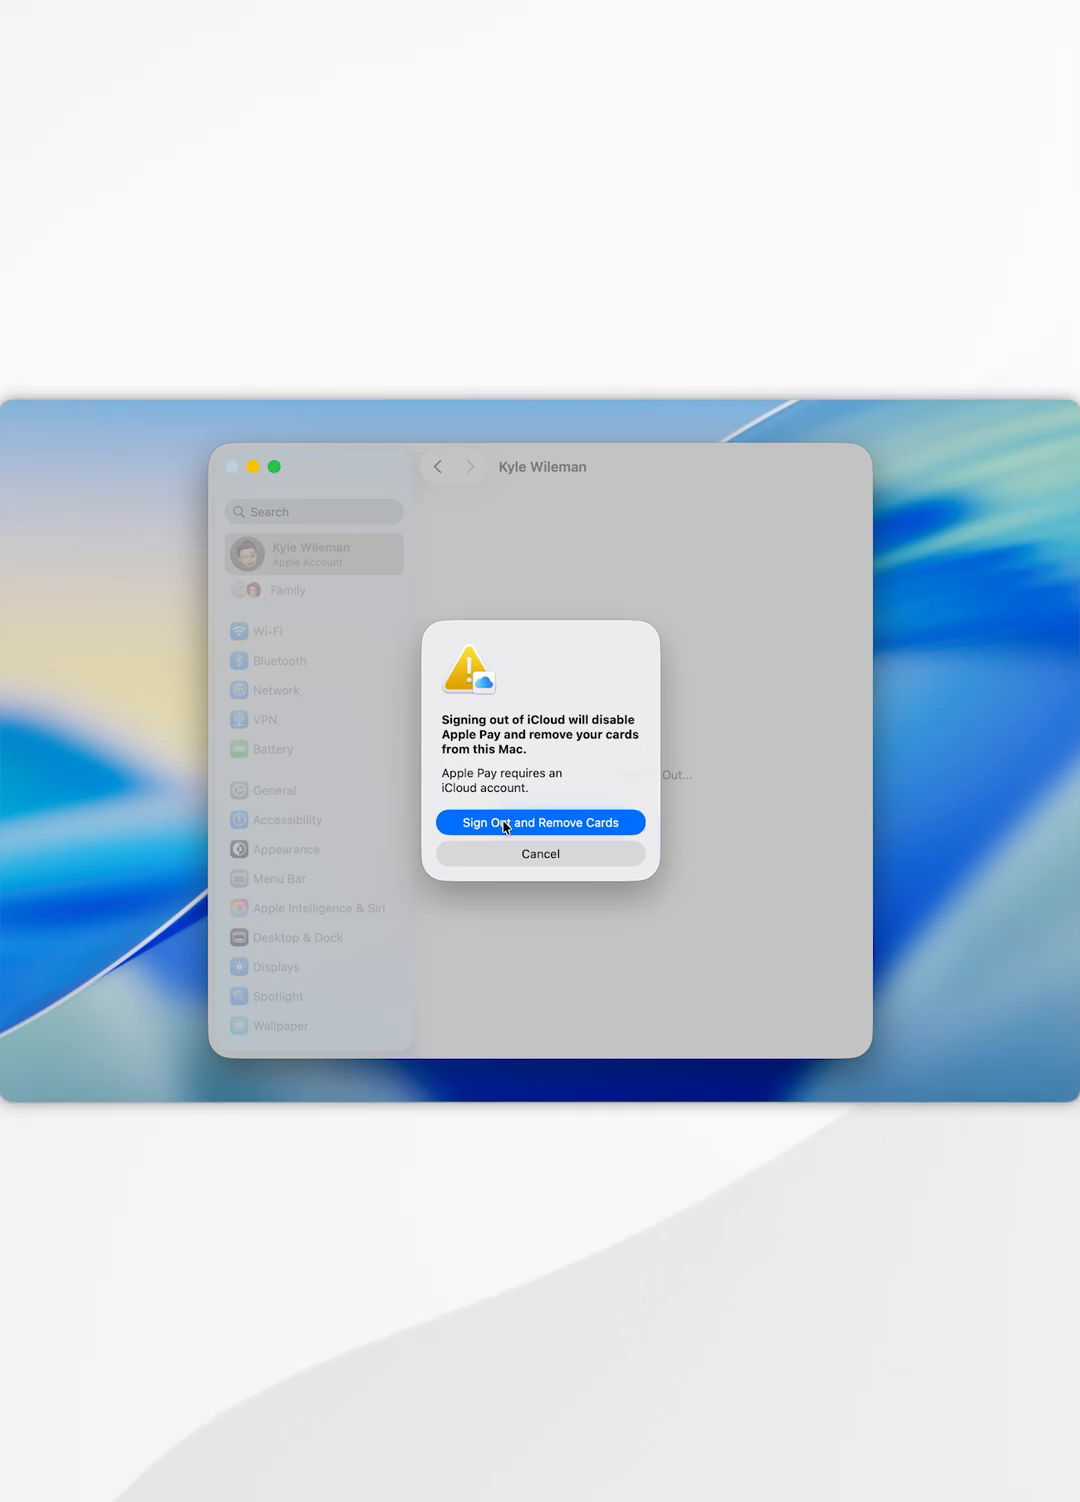
Step: Accept removing Apple Pay cards and confirm deleting the 8680 low-resolution iCloud photos from the Mac
click(540, 822)
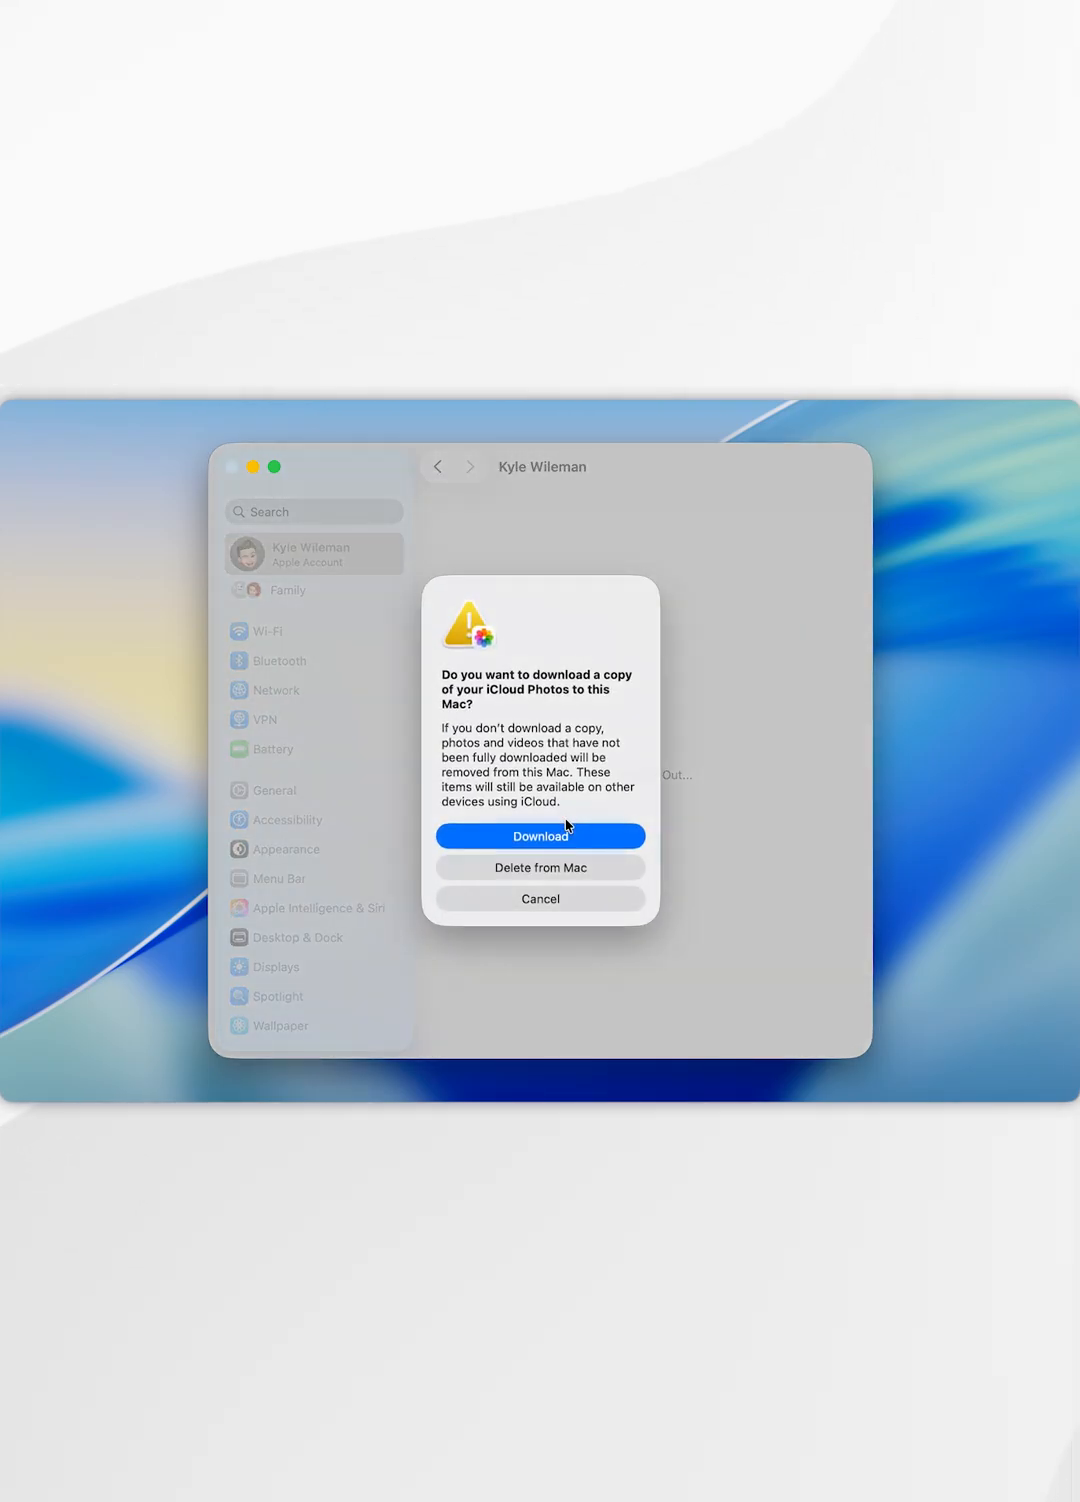
mouse_move(546, 862)
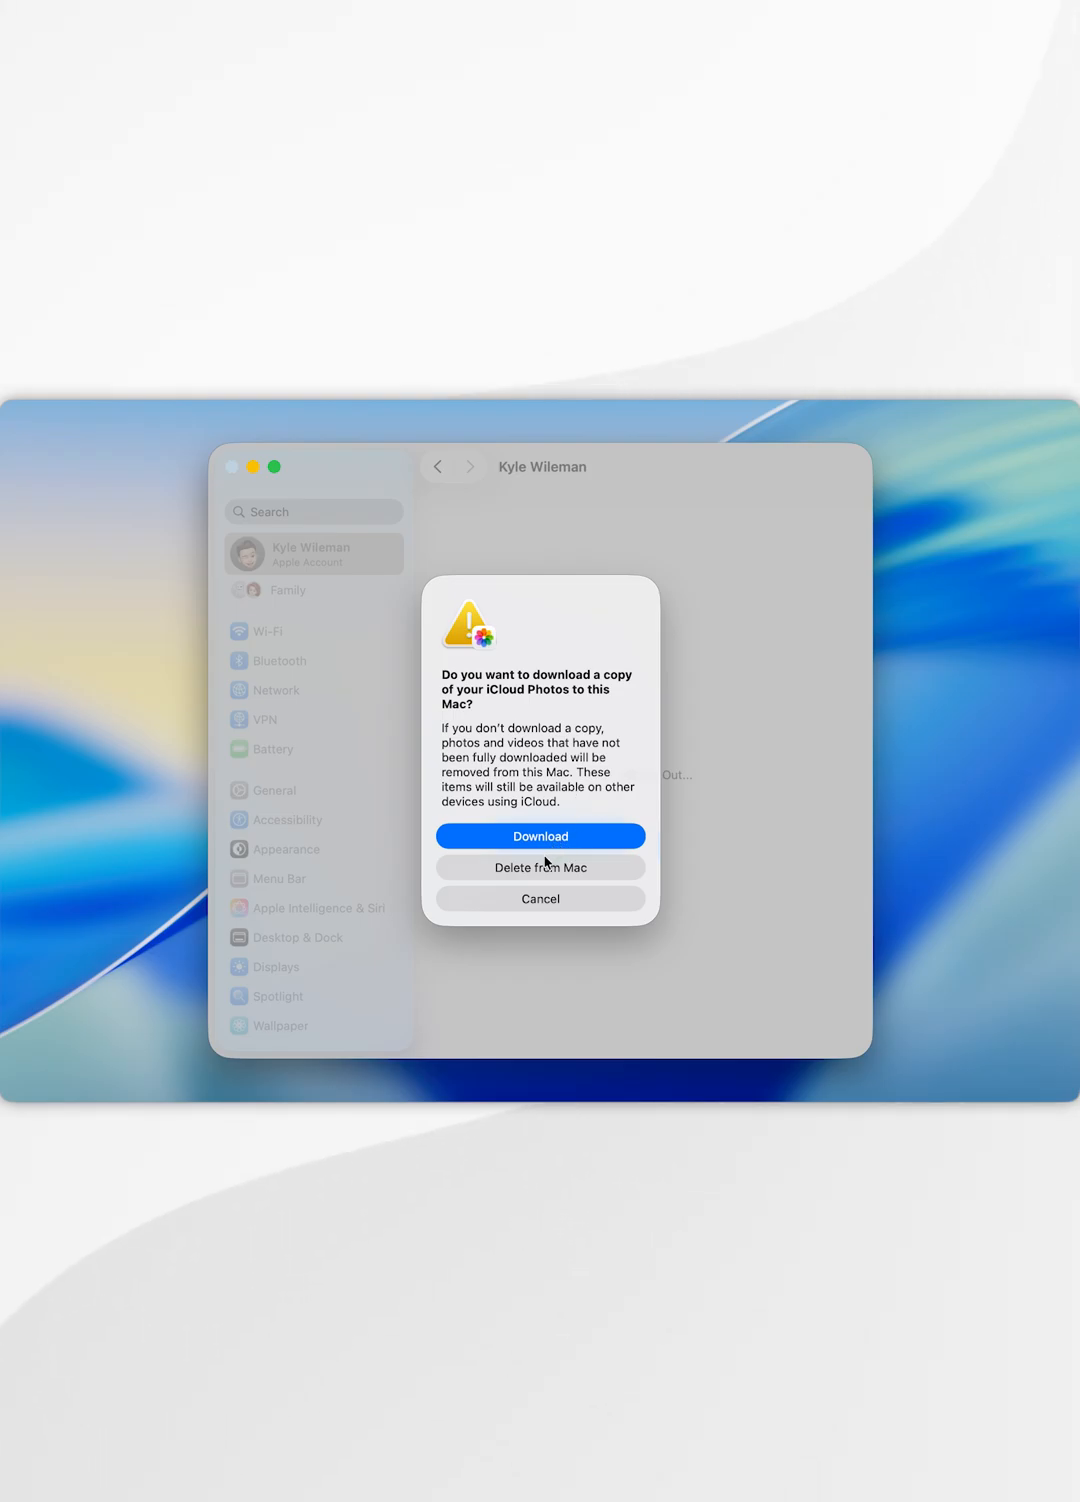
mouse_move(600, 876)
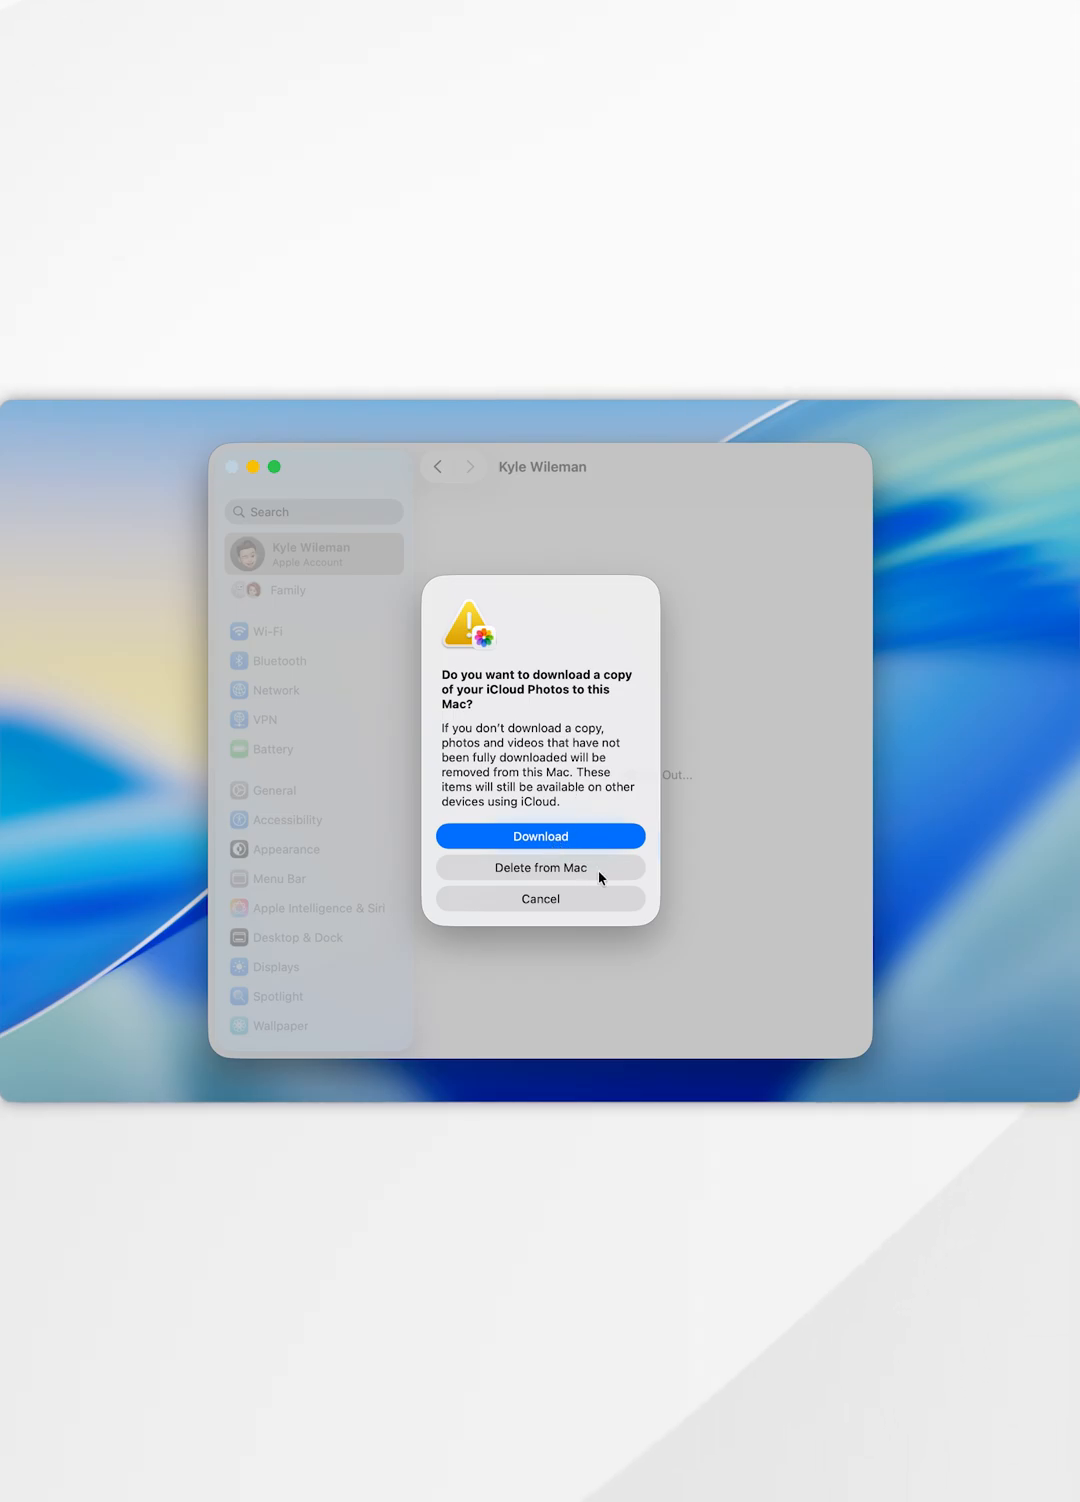
click(540, 868)
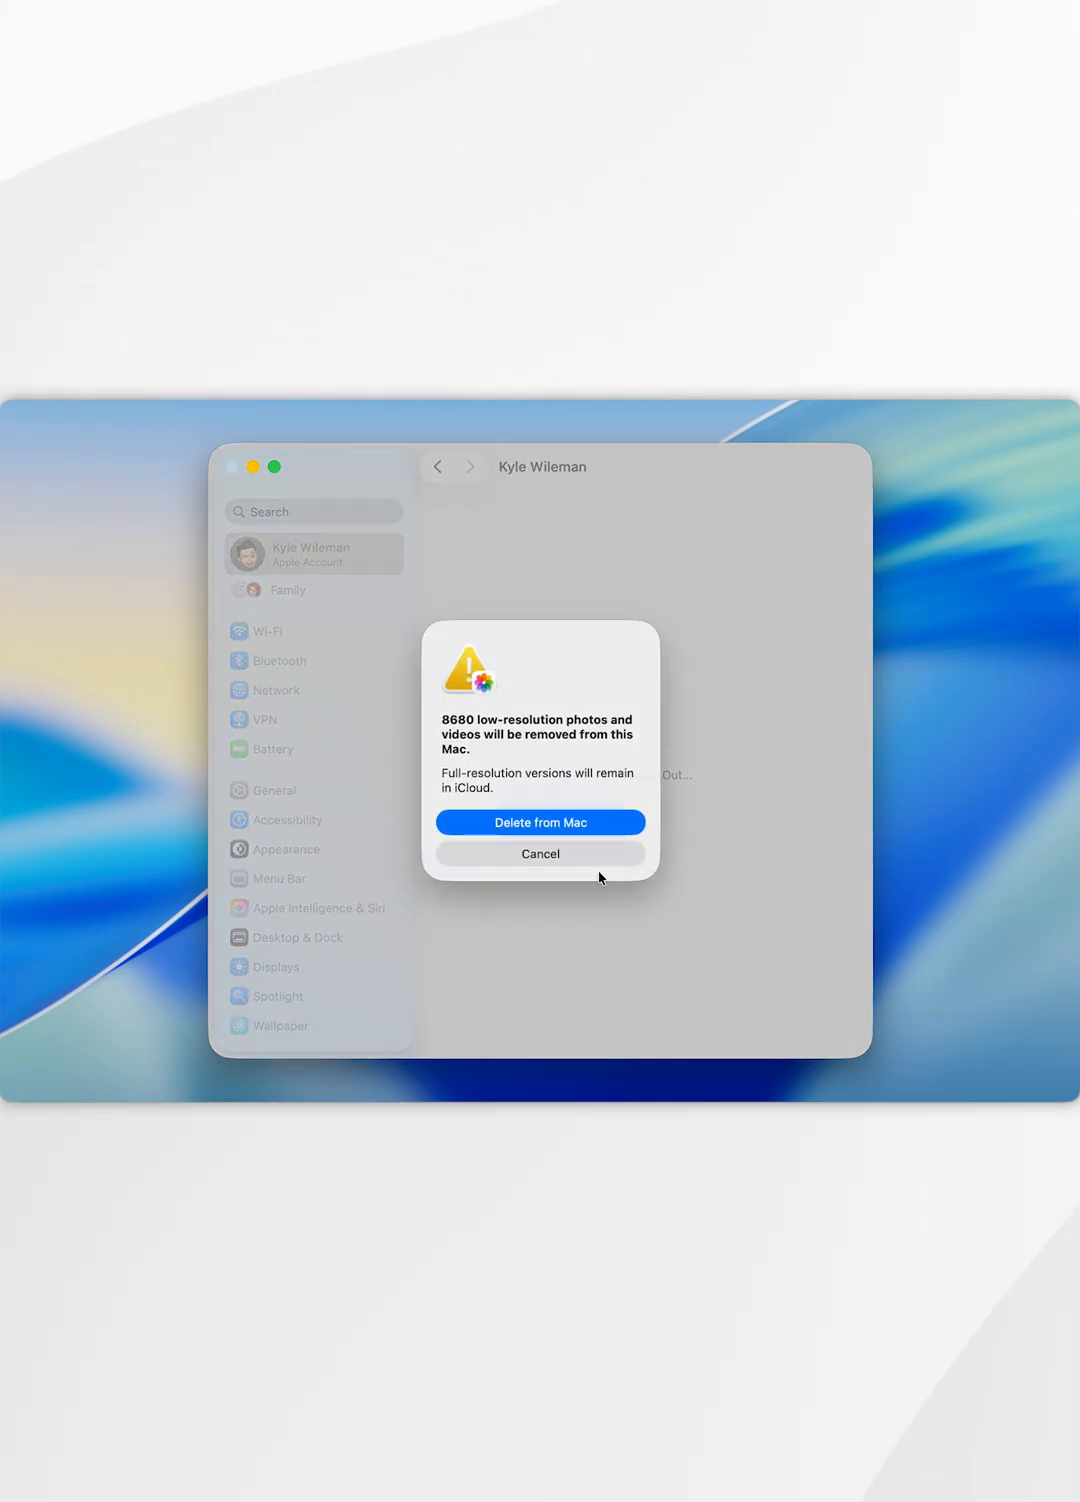
click(540, 820)
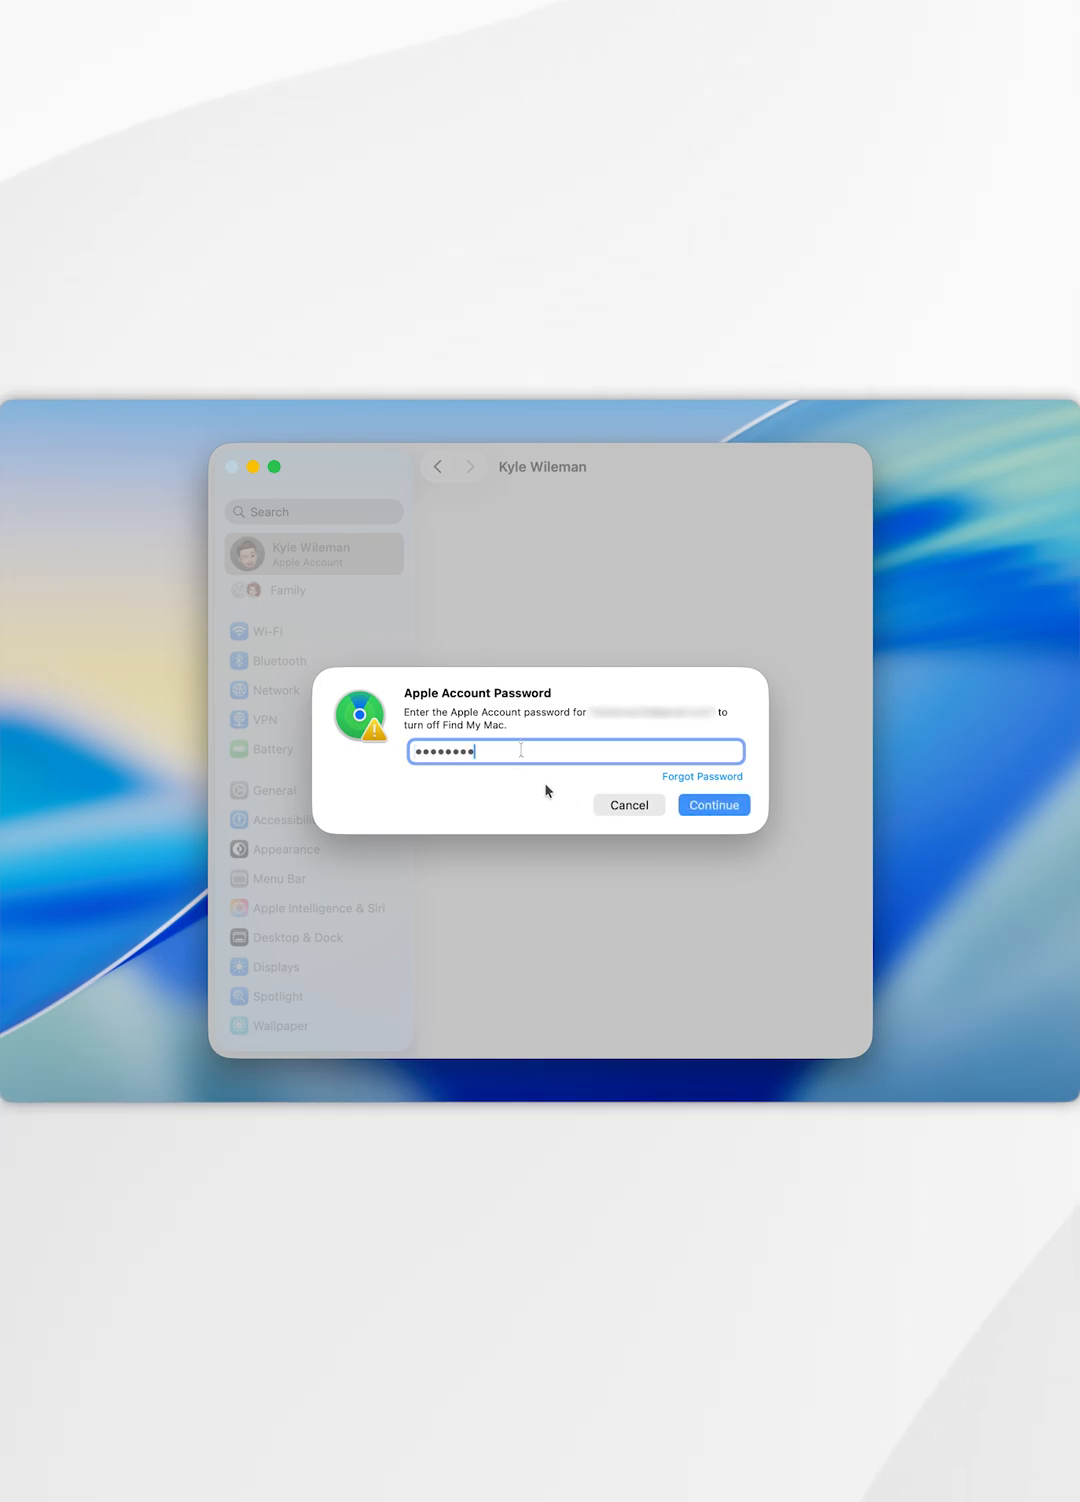
Step: Submit the Apple Account password to turn off Find My Mac and finish signing out
click(712, 804)
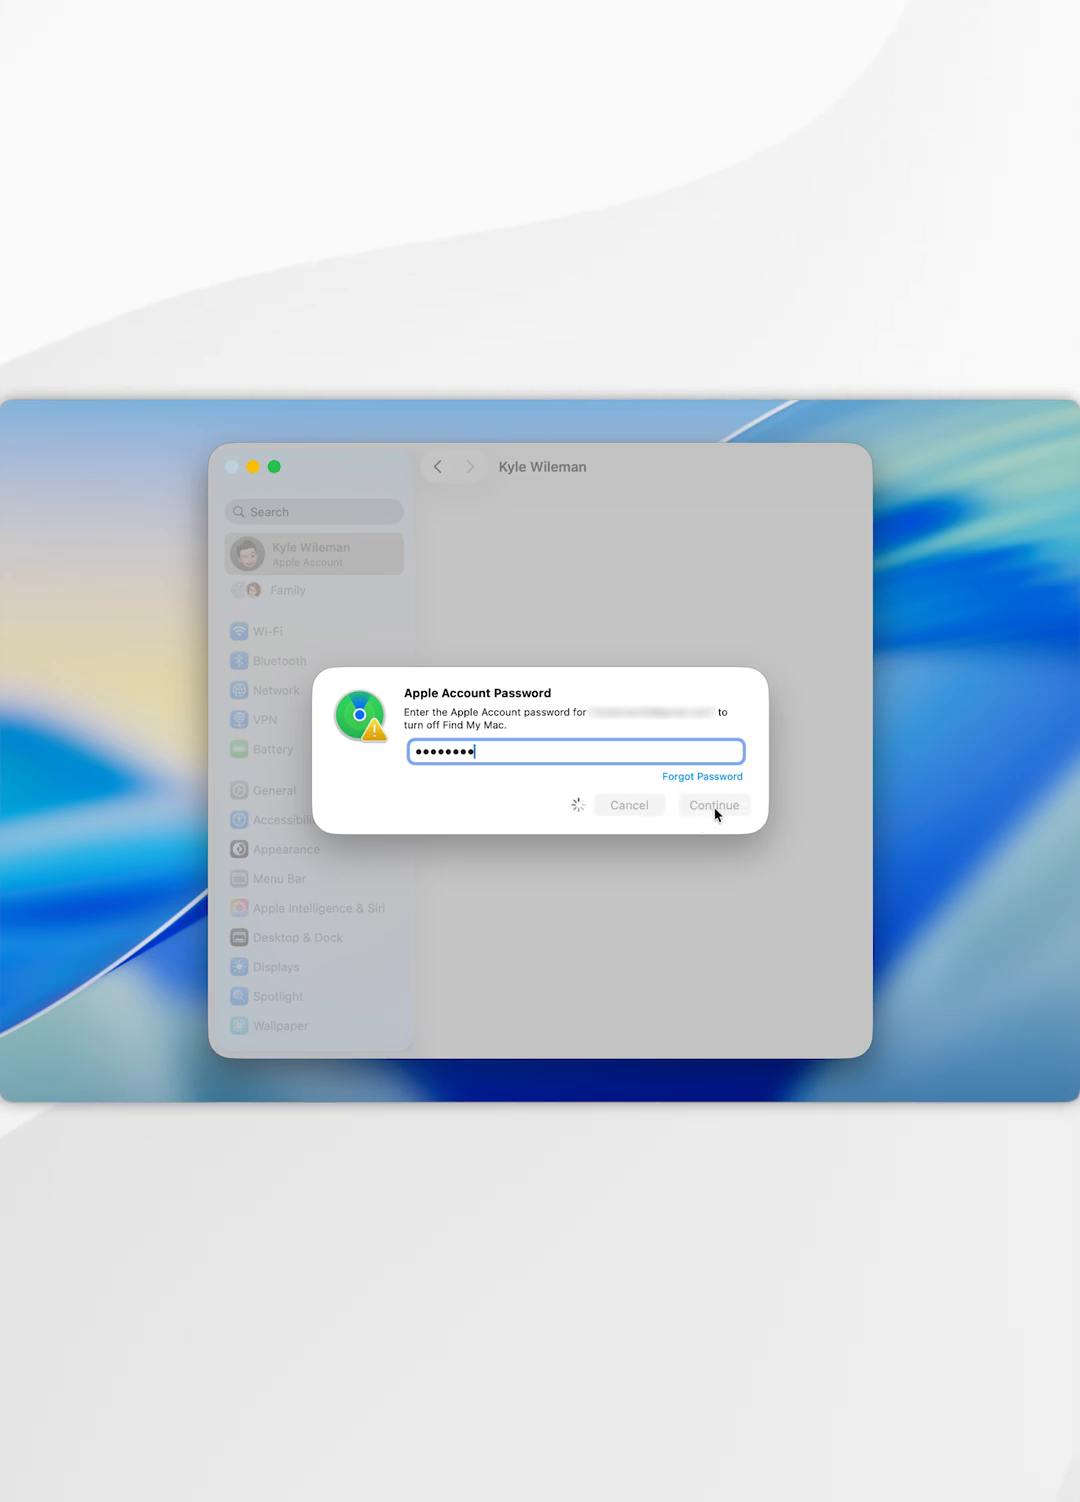
click(714, 804)
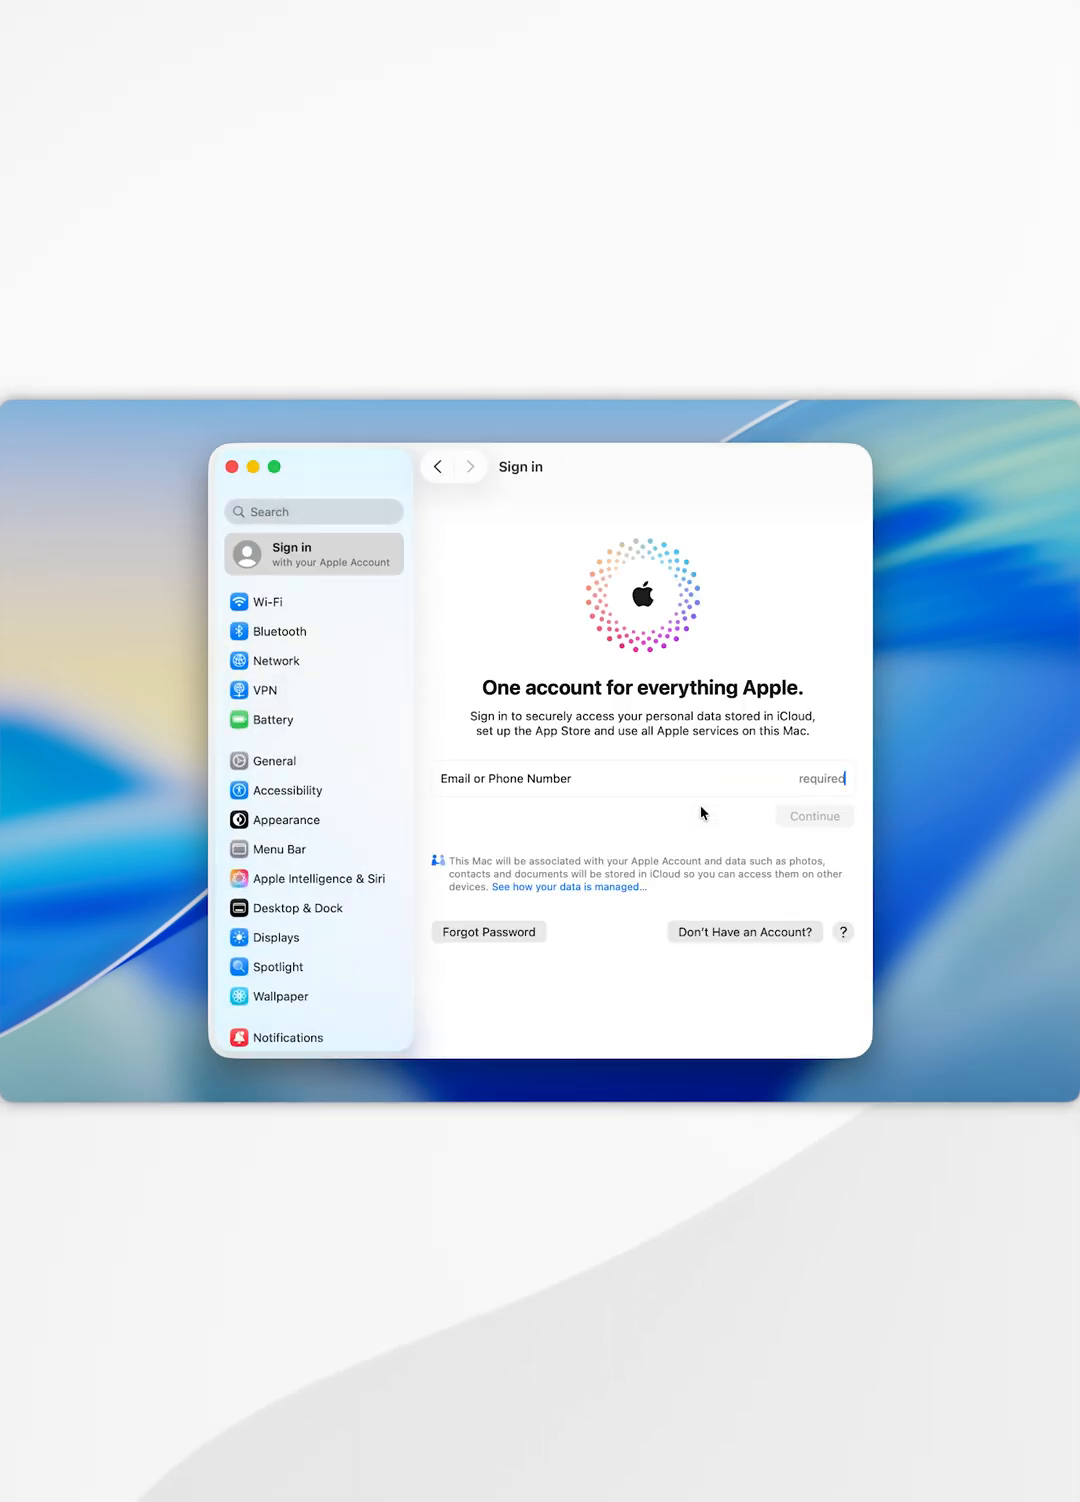
mouse_move(716, 810)
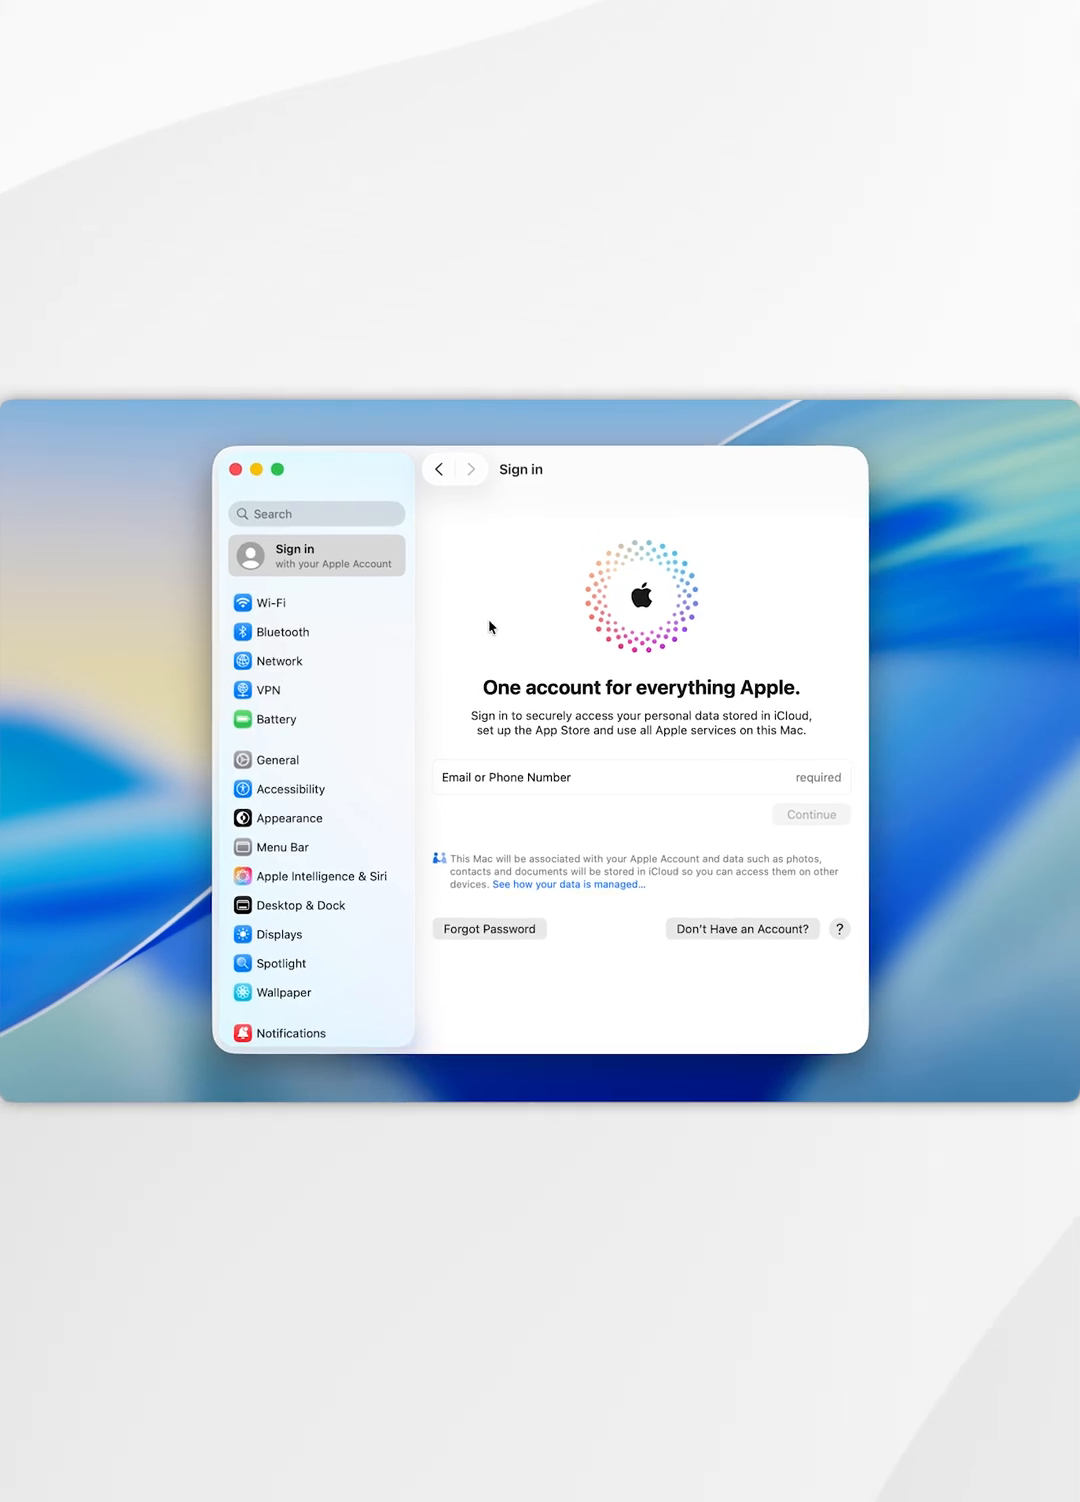
Step: Quit System Settings from the Sign in page, leaving the empty desktop
click(236, 468)
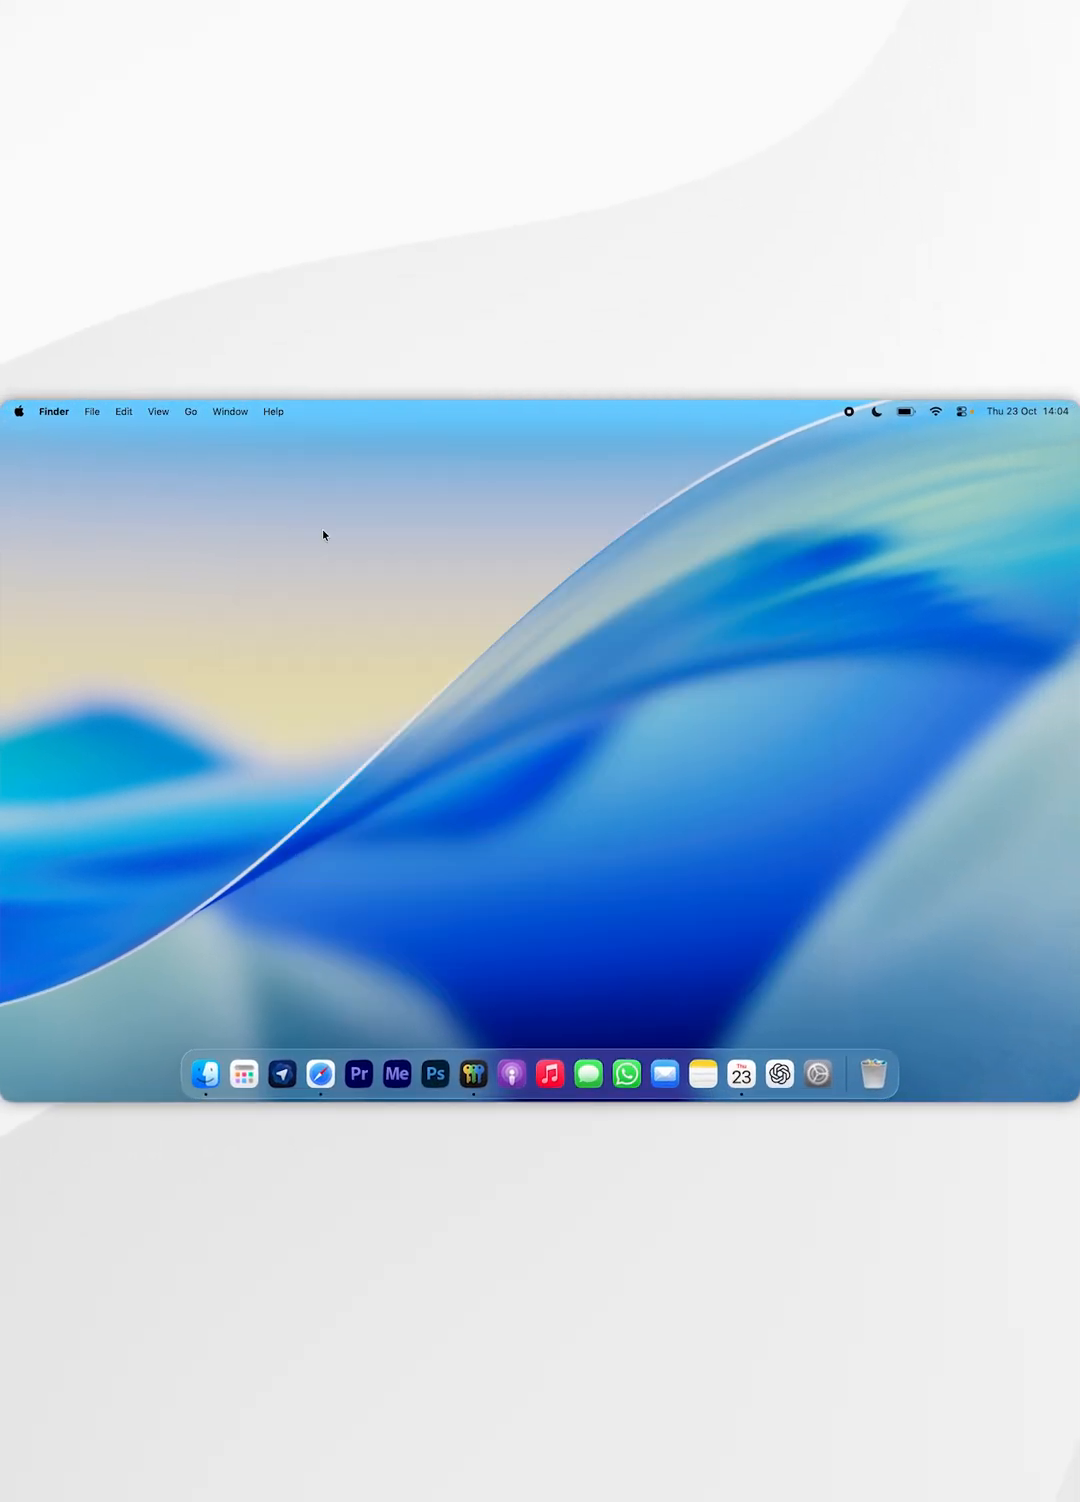
mouse_move(562, 758)
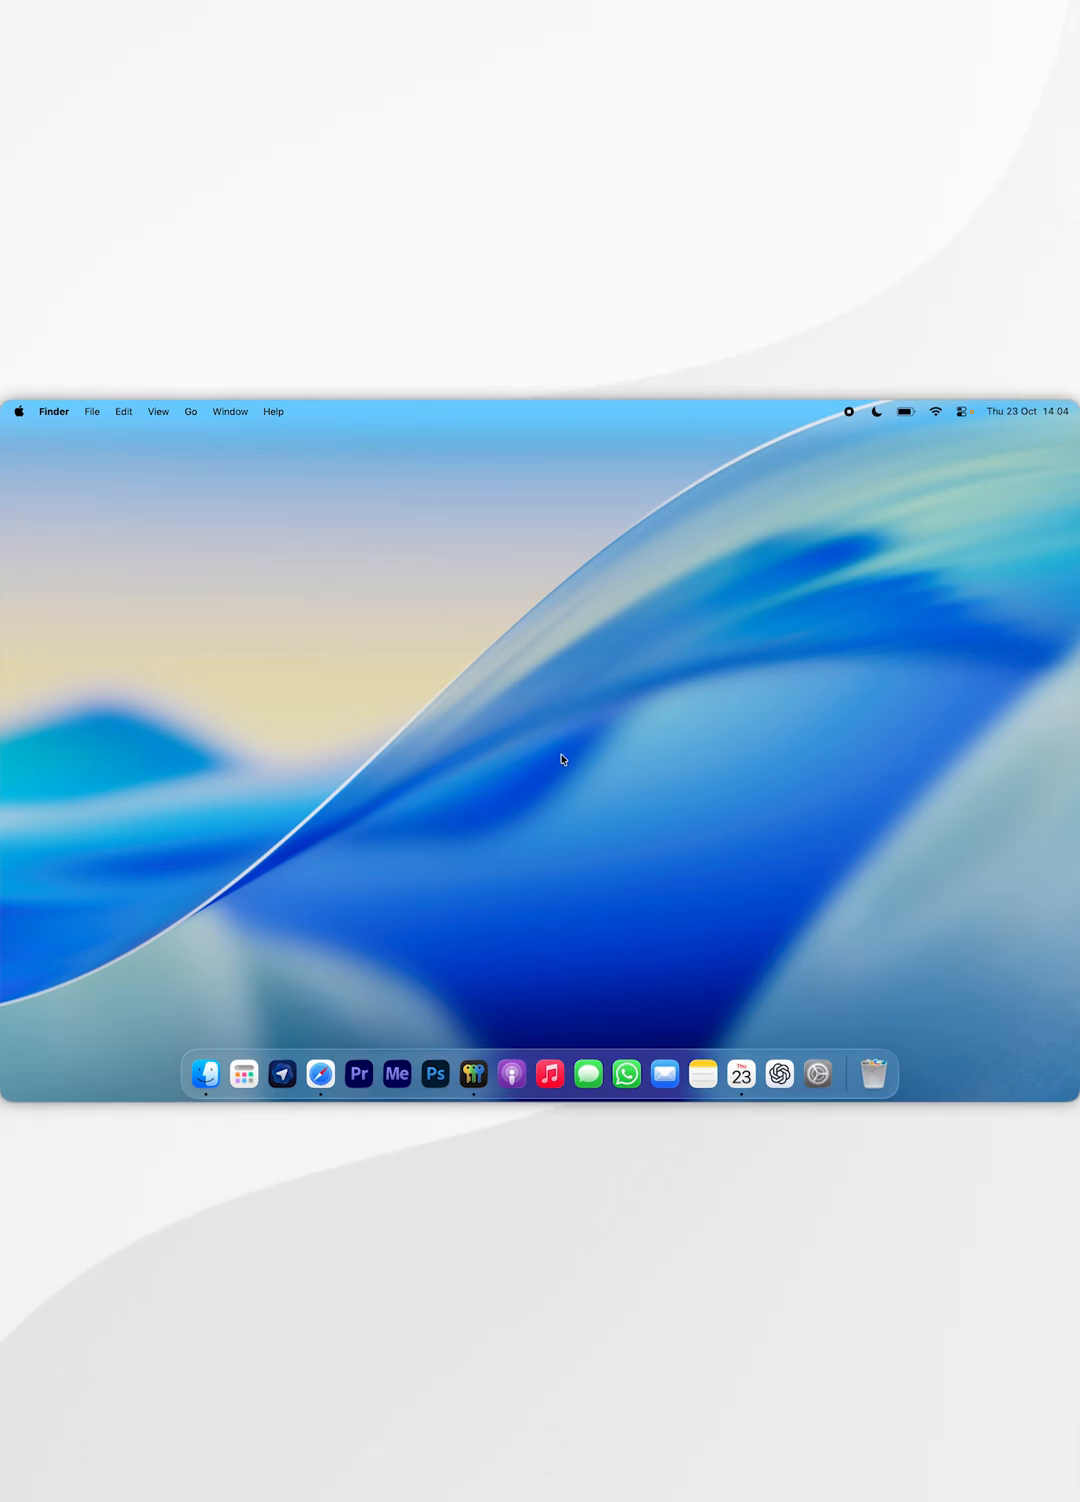